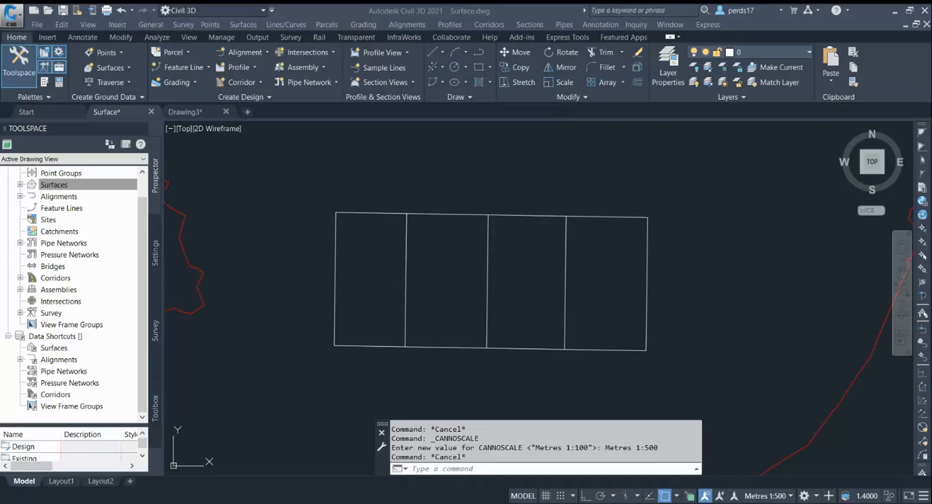
mouse_move(512, 183)
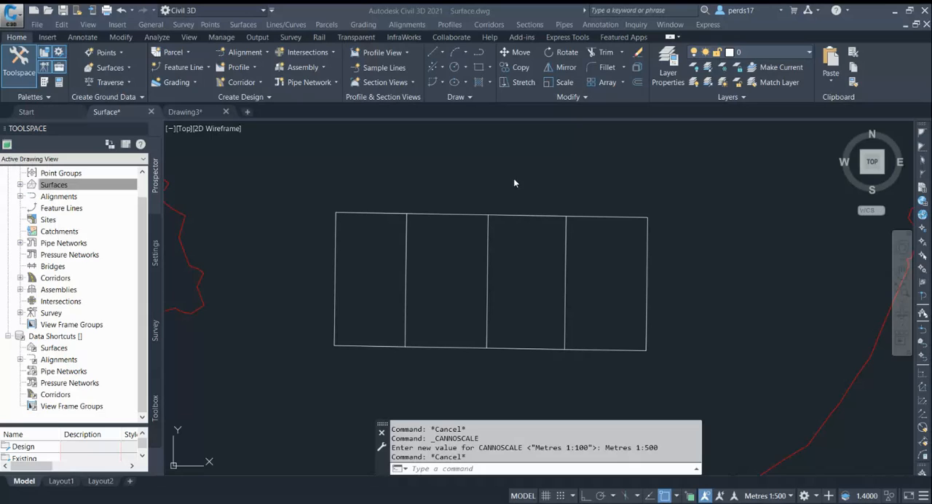
mouse_move(518, 183)
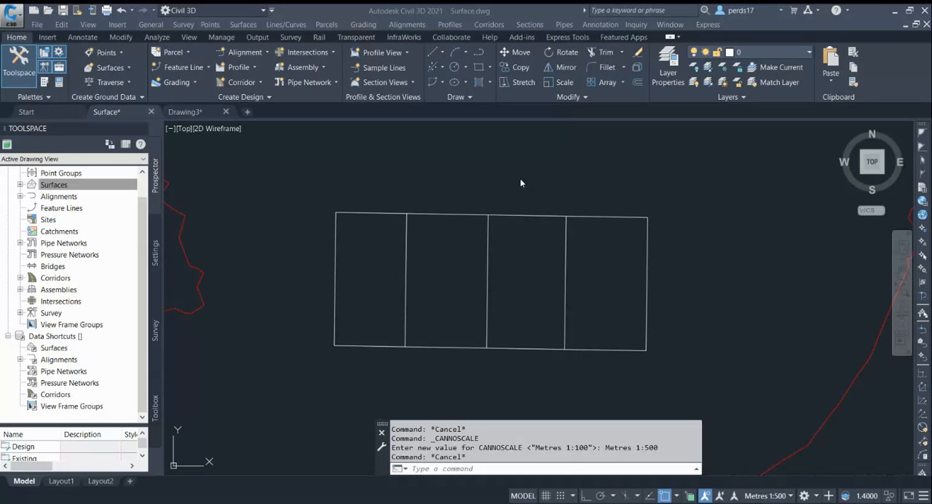
mouse_move(516, 216)
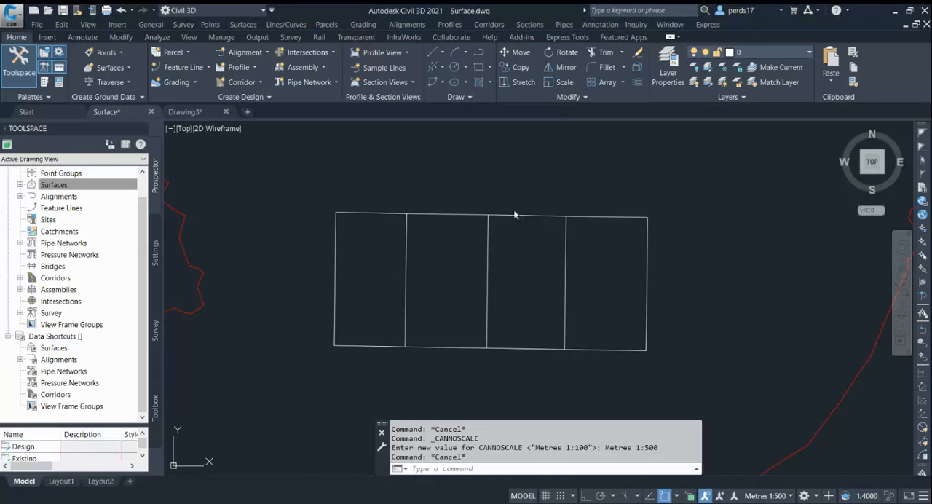
mouse_move(425, 218)
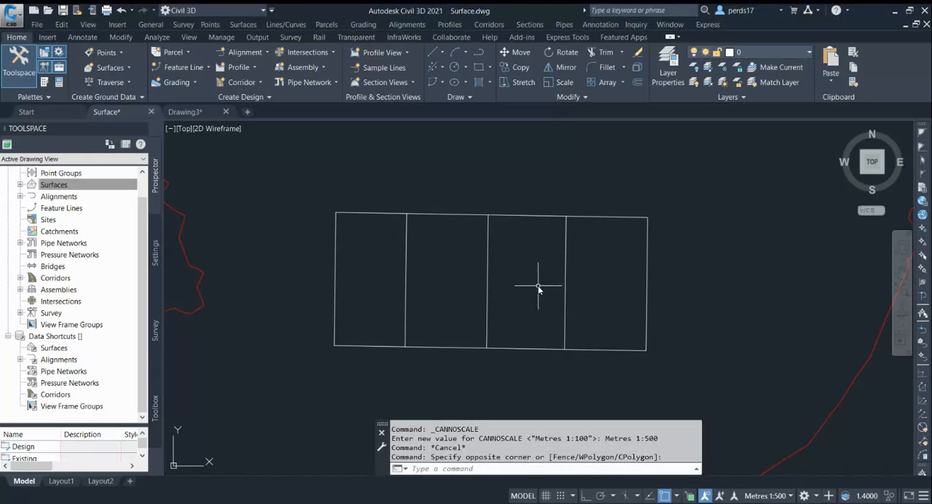
mouse_move(538, 285)
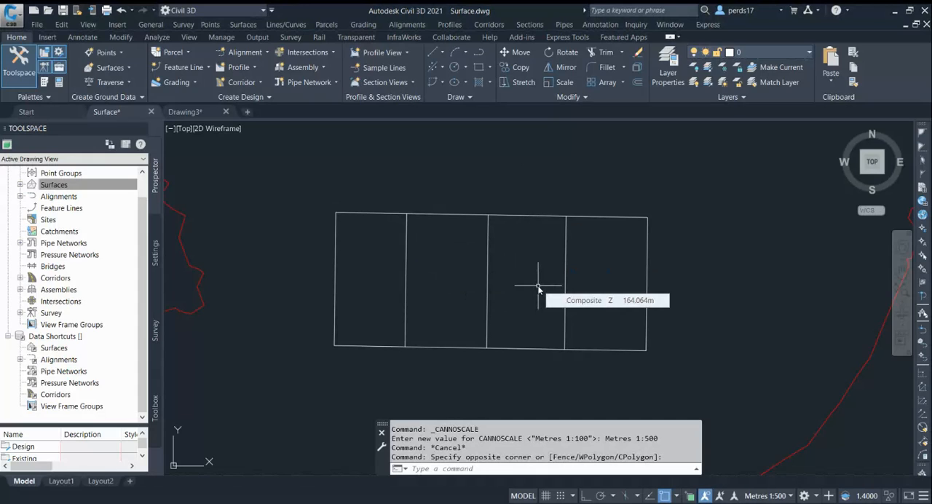
mouse_move(474, 265)
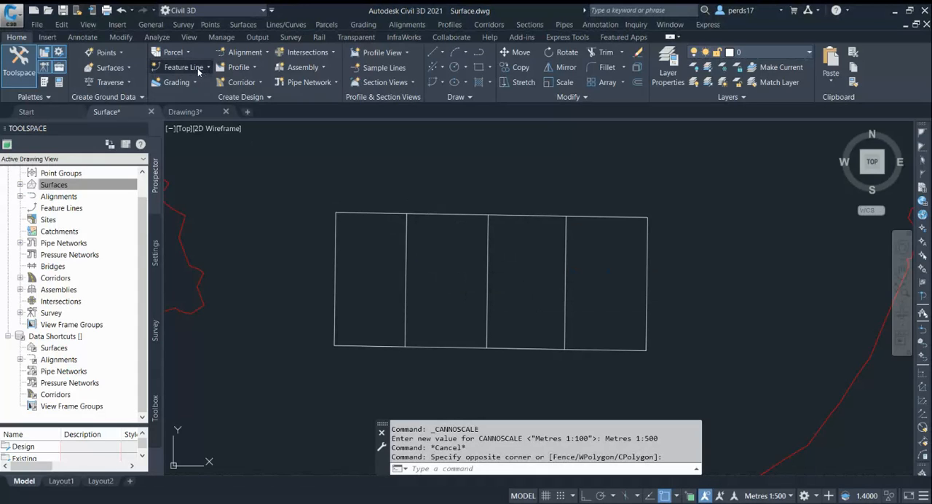
Convert the seven building pad lines into feature lines added to Site 1.
click(184, 67)
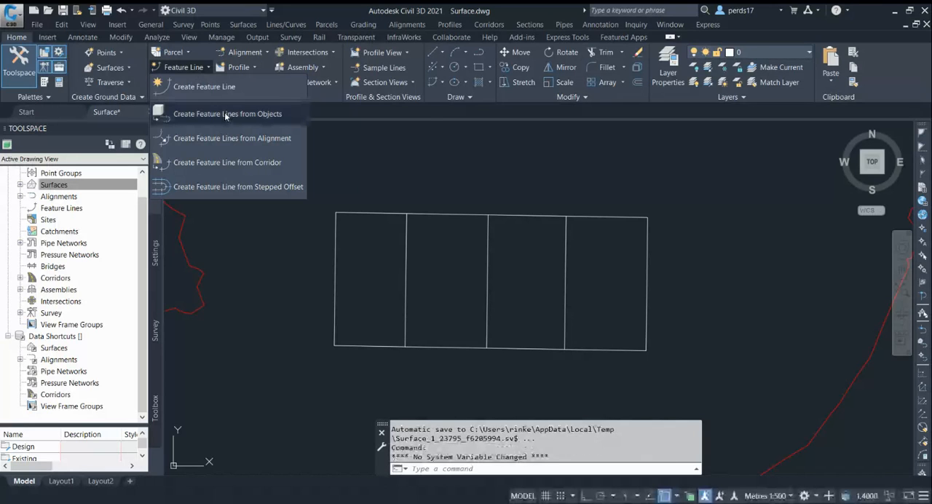
click(227, 114)
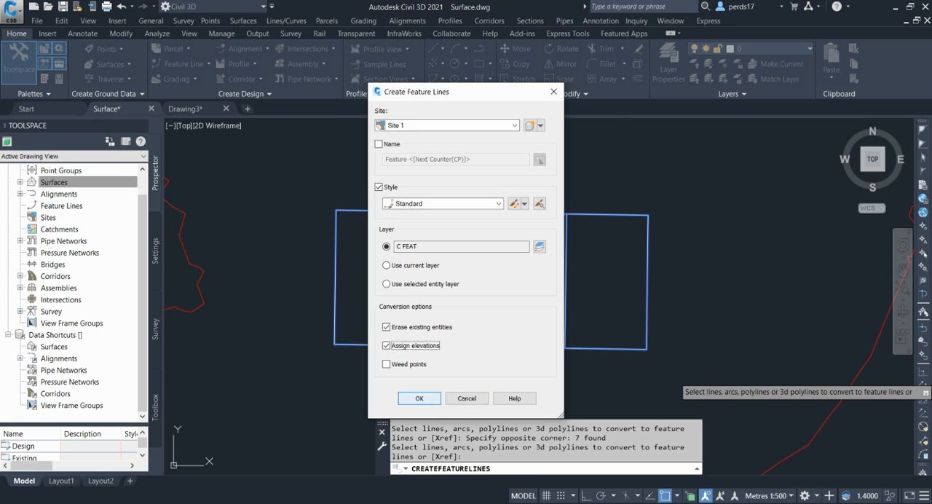
click(419, 398)
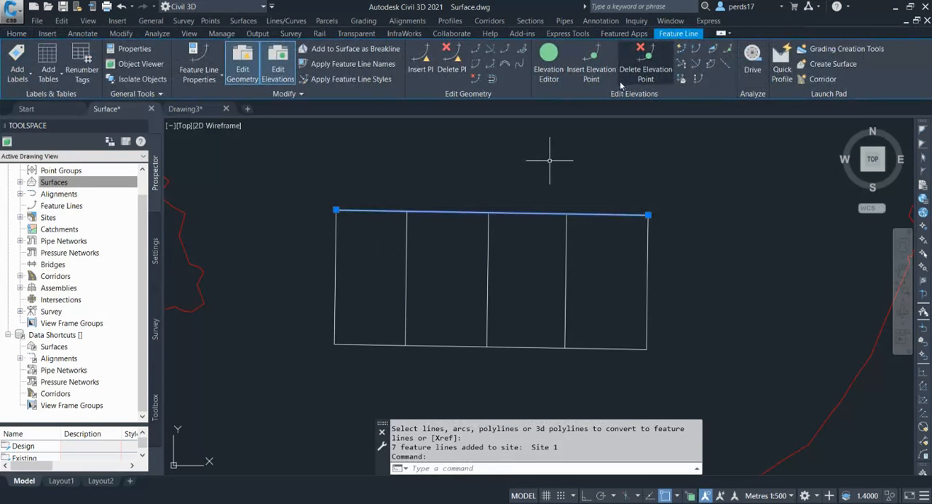
click(547, 64)
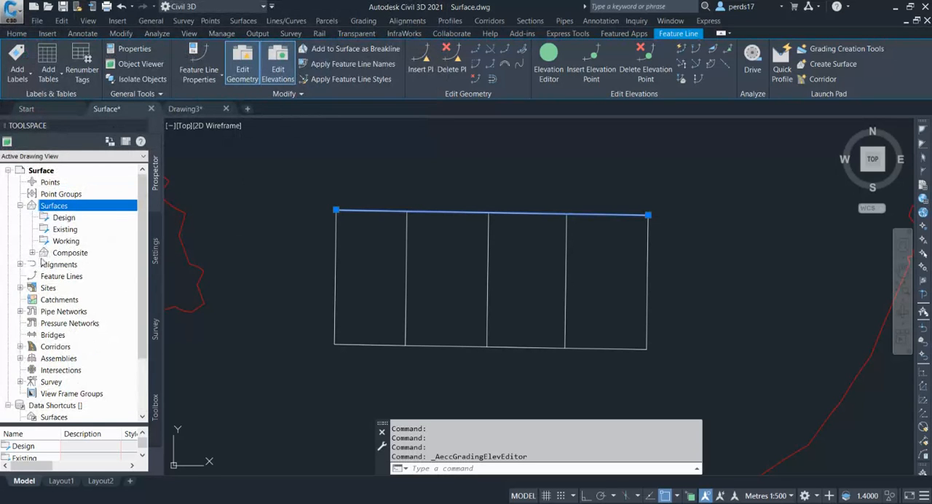
Create a new TIN surface named 'new surface' from the Prospector Surfaces collection.
right_click(53, 206)
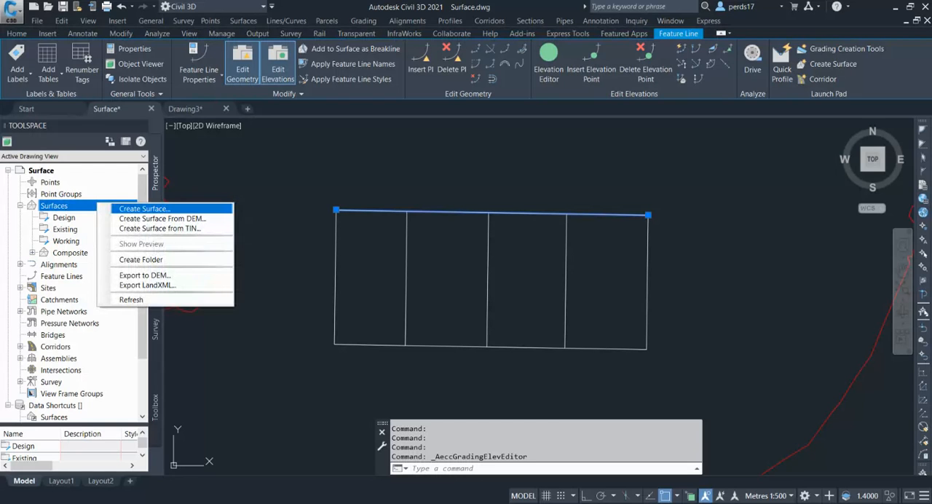
click(143, 208)
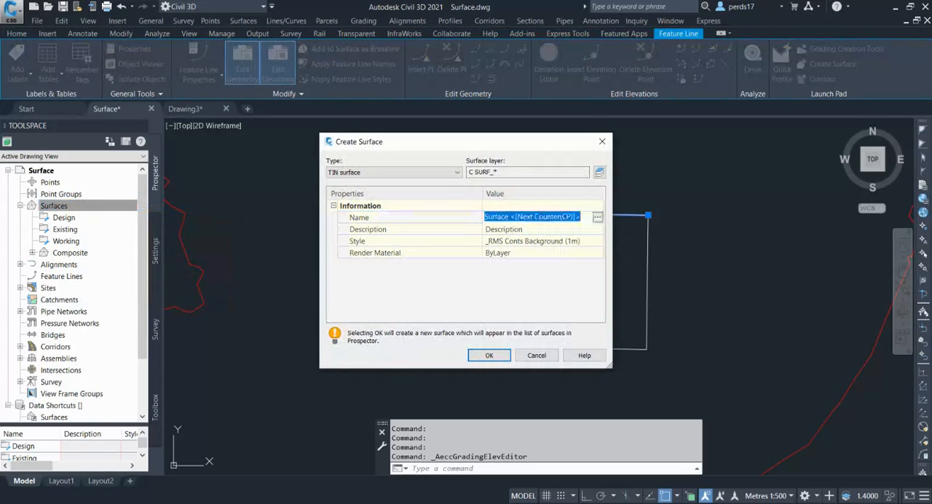
click(358, 217)
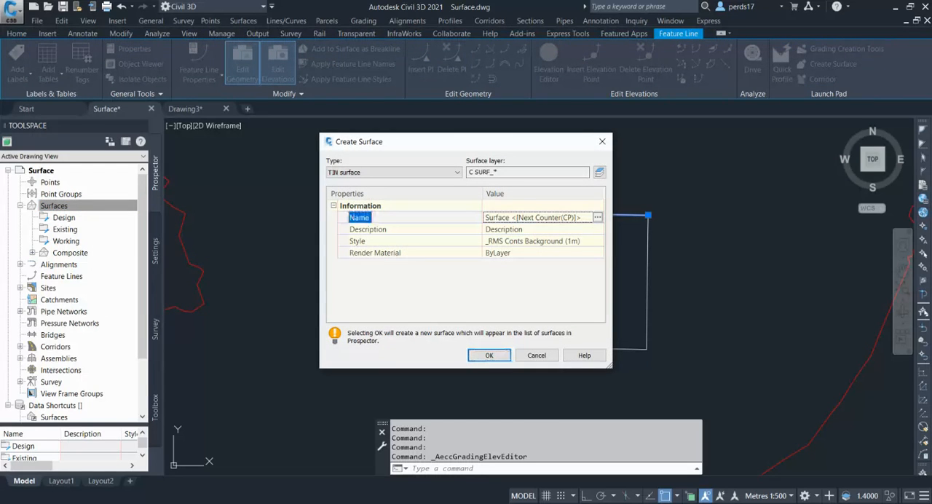
text(new su)
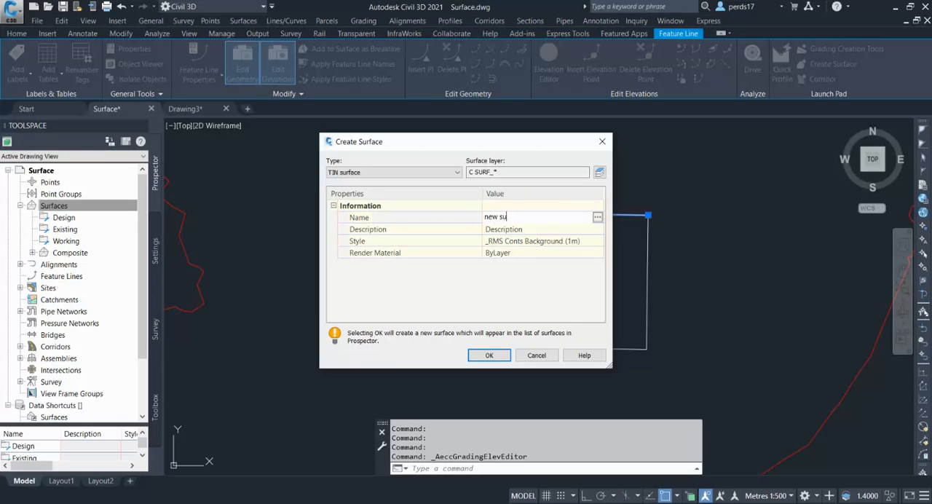
text(rface)
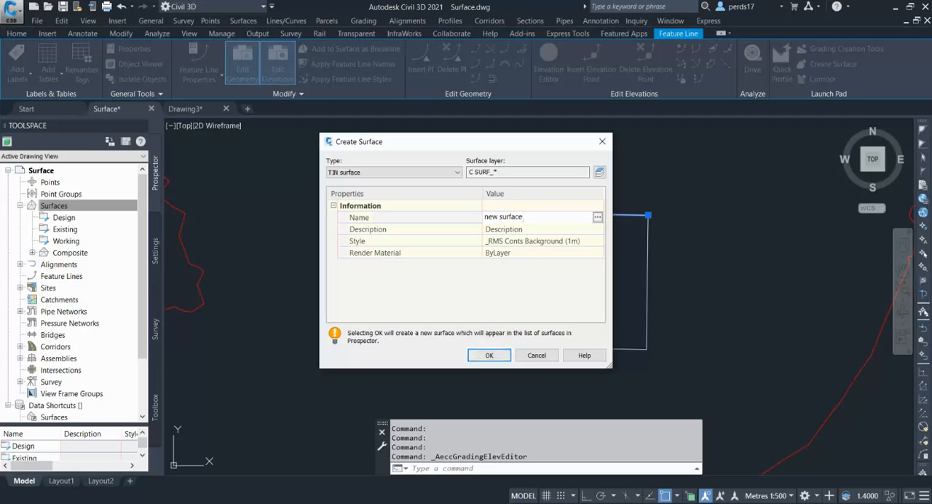
click(489, 355)
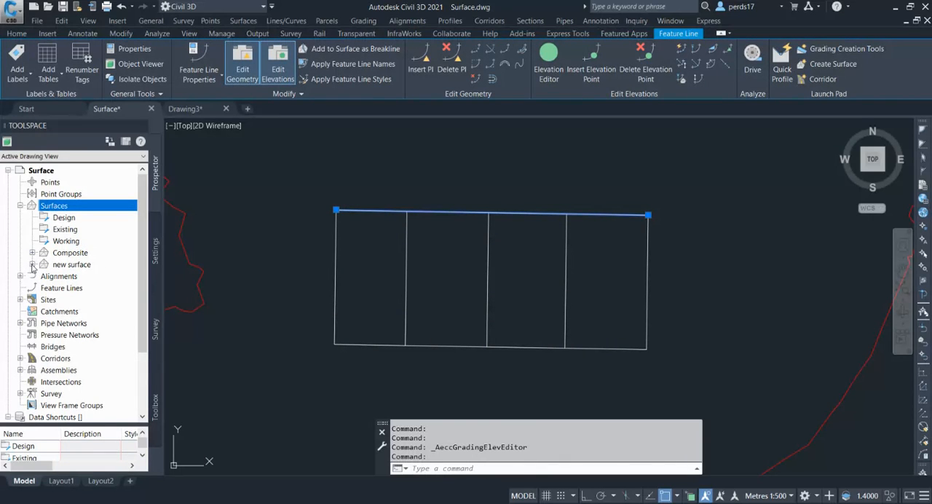
Expand new surface and its Definition items ready for adding data.
click(32, 264)
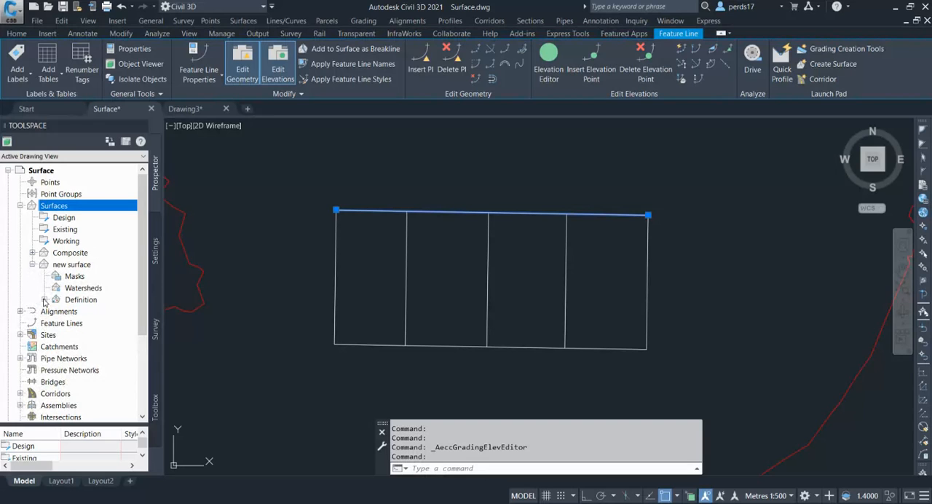
click(45, 300)
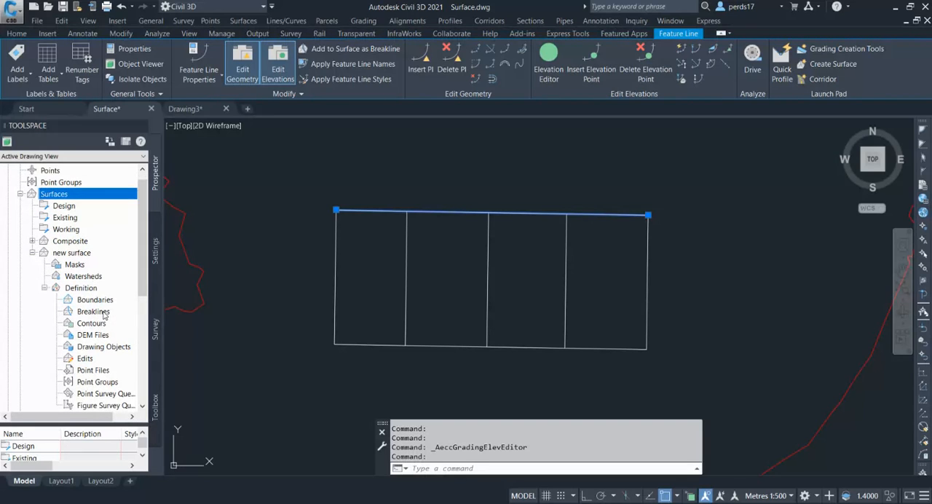
Start adding standard breaklines to new surface, leaving the supplementing distance factor off.
right_click(93, 312)
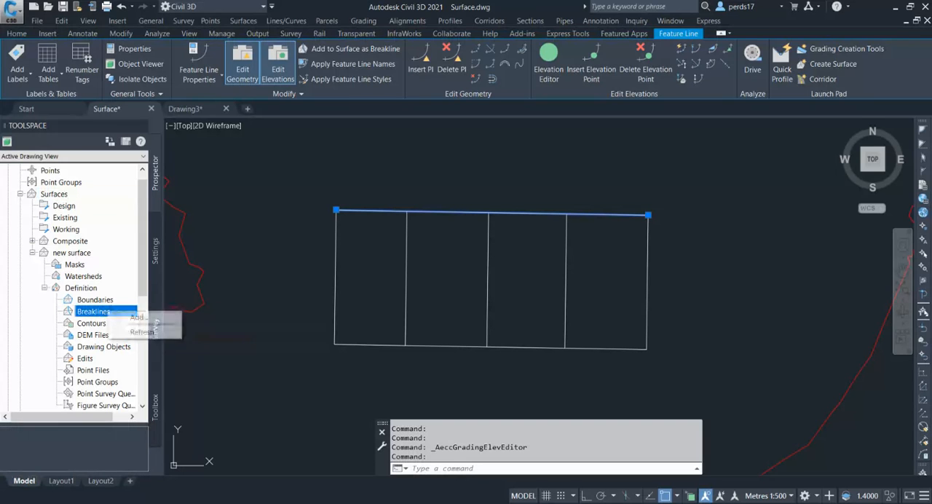
click(136, 317)
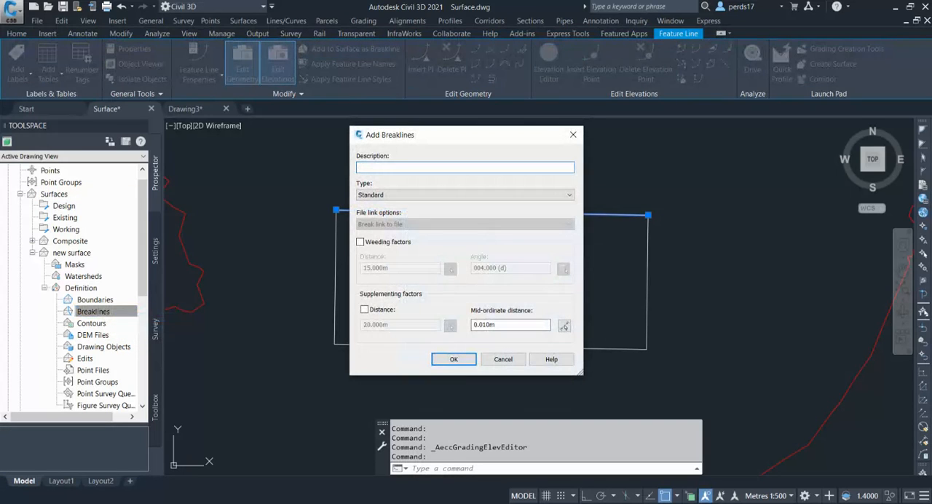
click(466, 166)
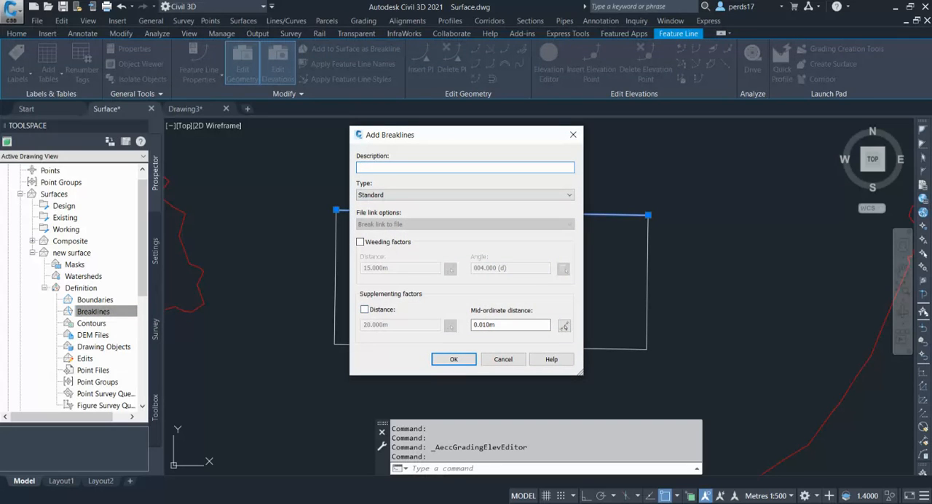
click(465, 166)
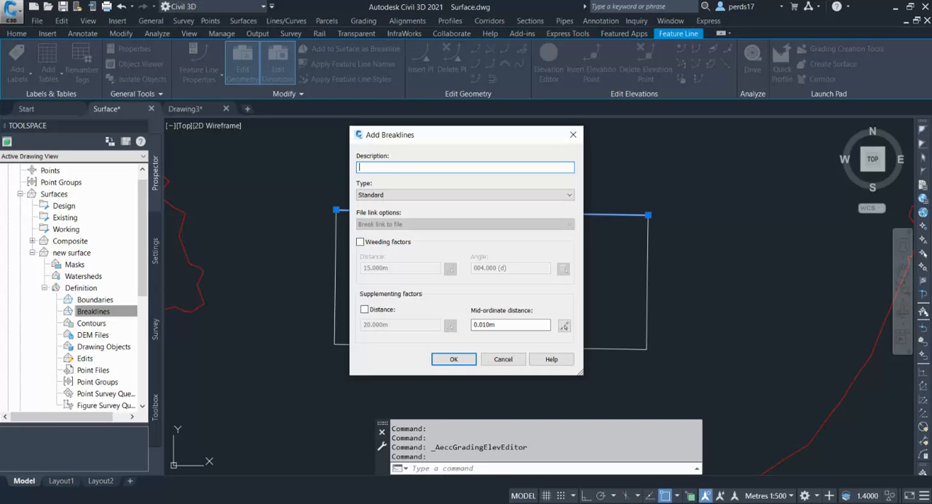
click(364, 308)
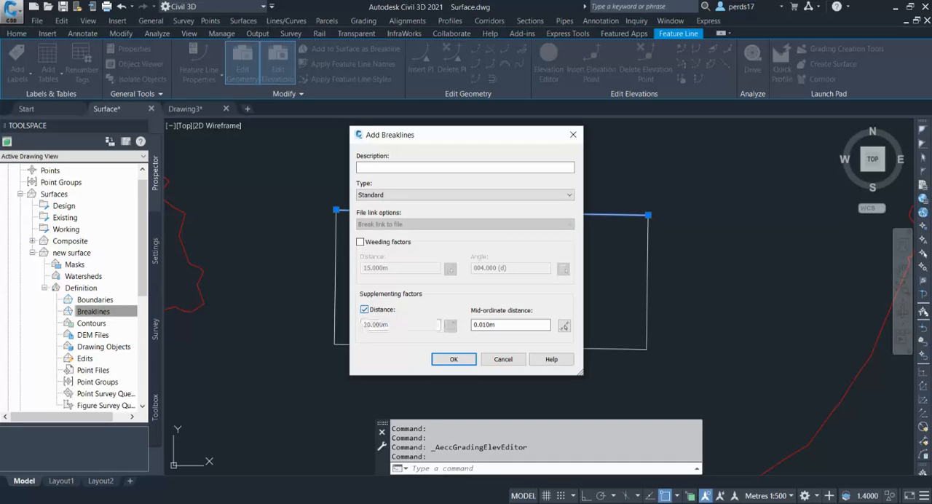
click(364, 309)
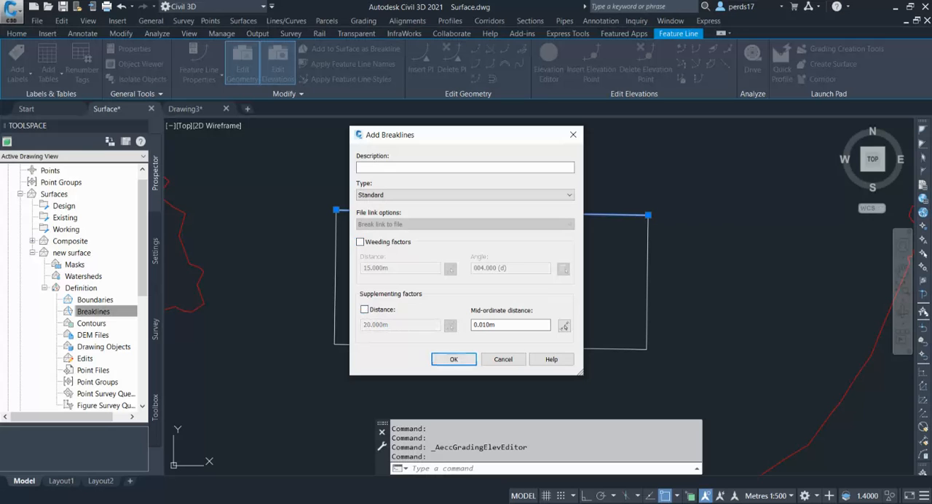
click(453, 359)
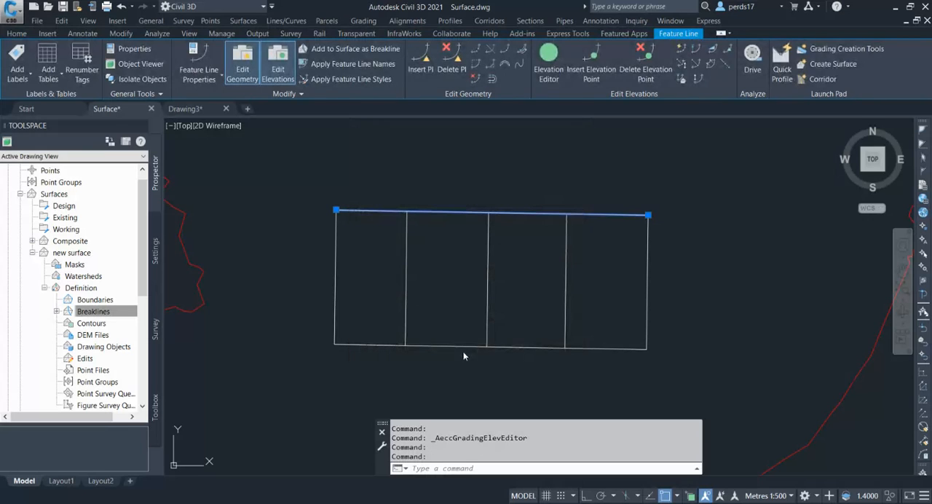
Add breaklines again and window-select the seven pad feature lines as the surface's breaklines.
right_click(93, 311)
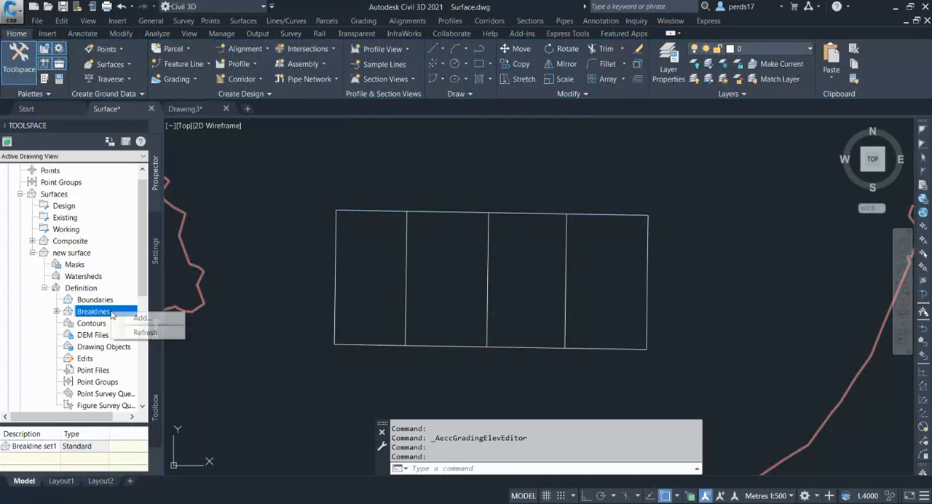
right_click(93, 312)
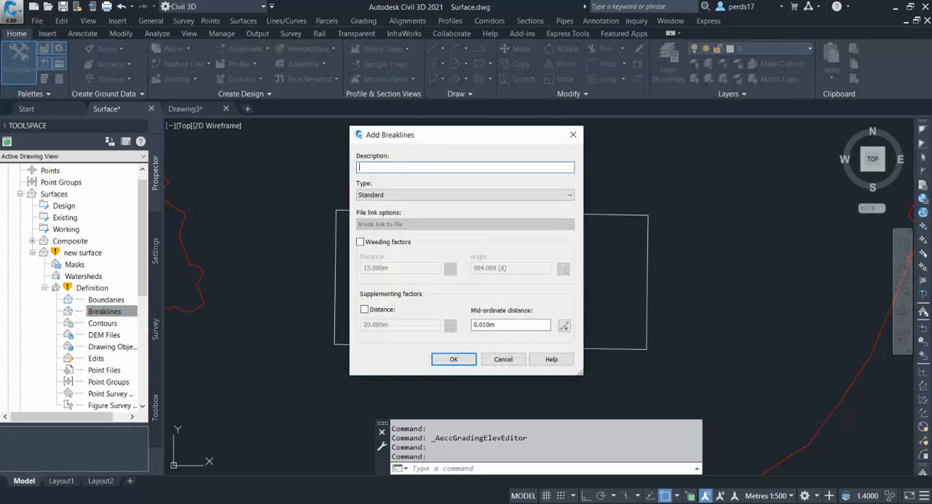
click(454, 358)
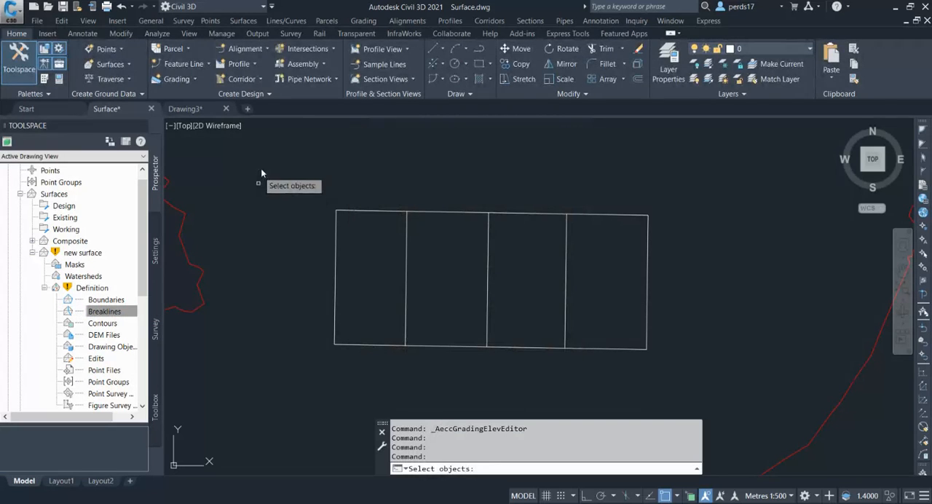
drag(257, 184, 688, 384)
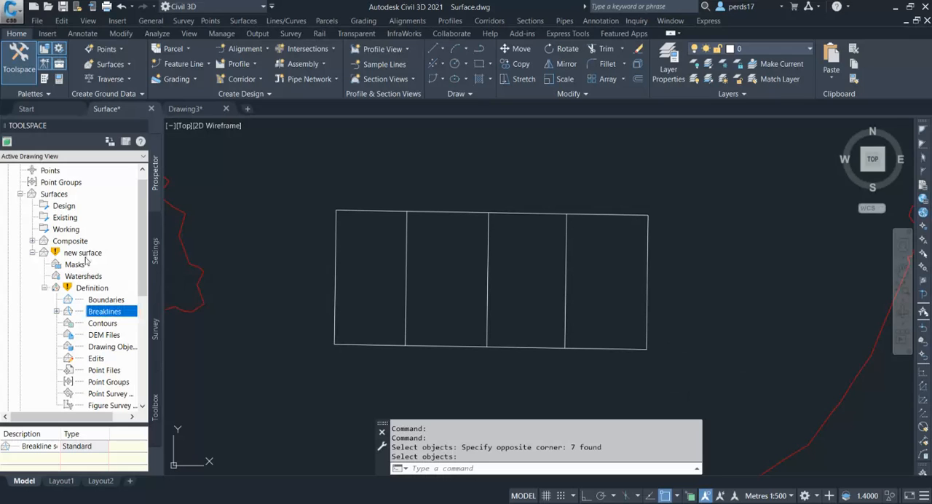
Set the surface style to _RMS Conts + Triangles in Surface Properties.
click(81, 252)
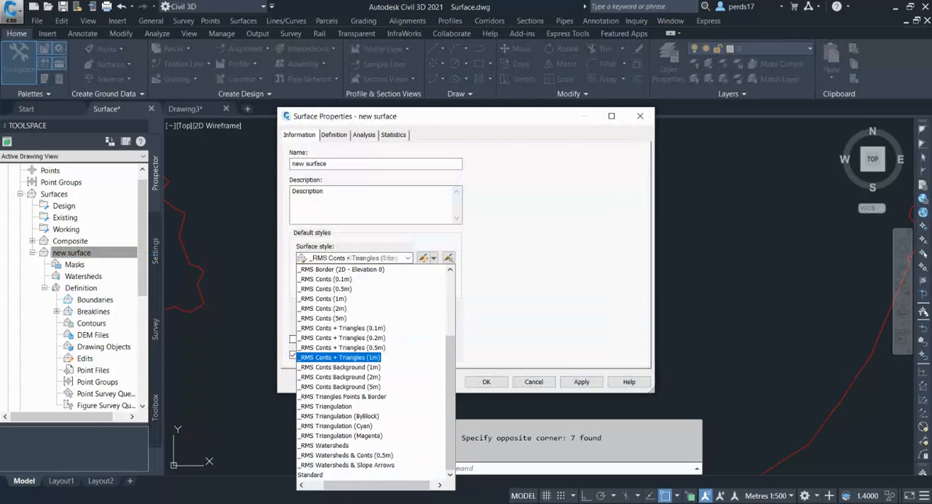
click(324, 367)
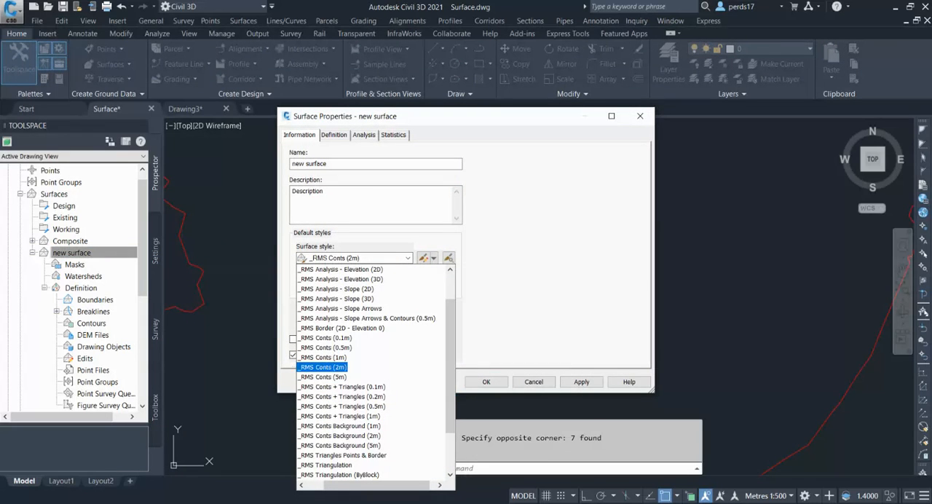
click(341, 386)
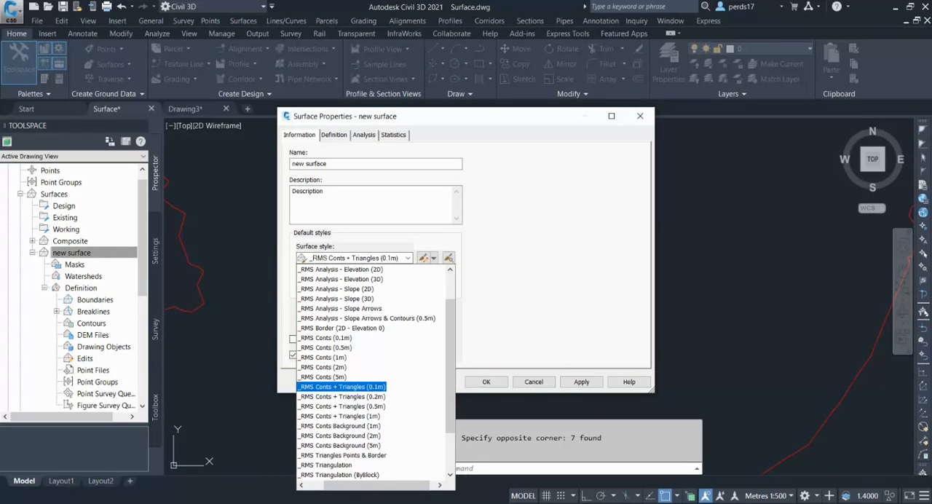
click(341, 386)
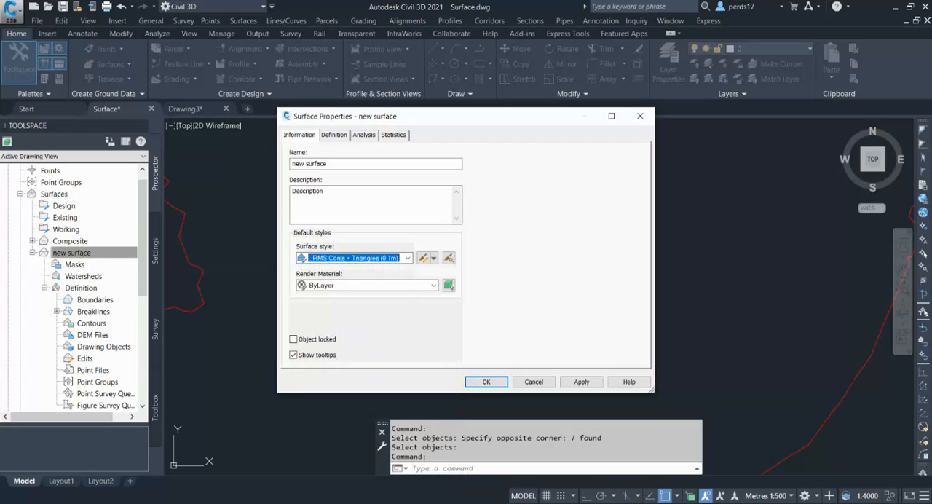
click(486, 382)
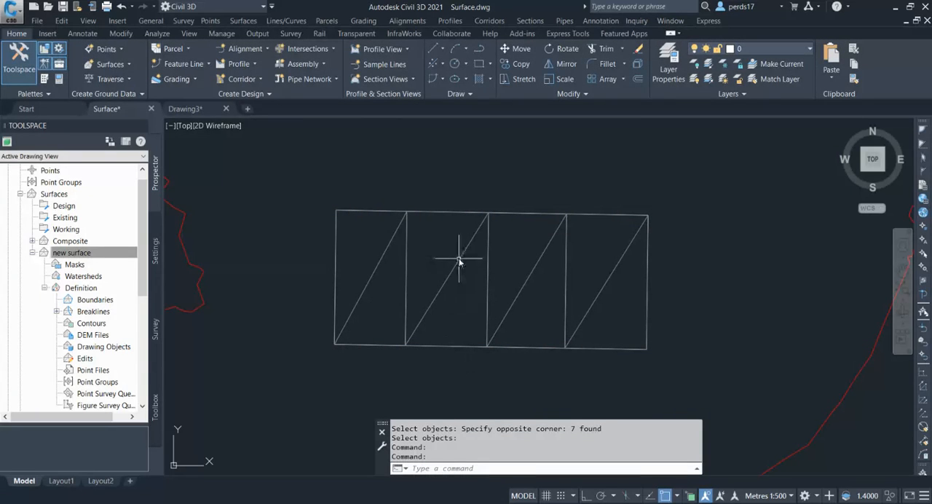
Inspect the flat pad surface in Object Viewer and return to plan.
right_click(460, 261)
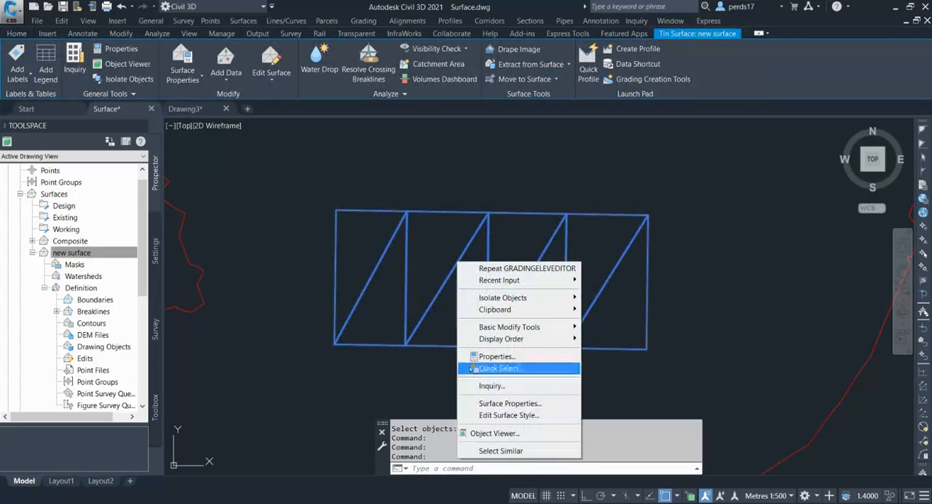
click(495, 432)
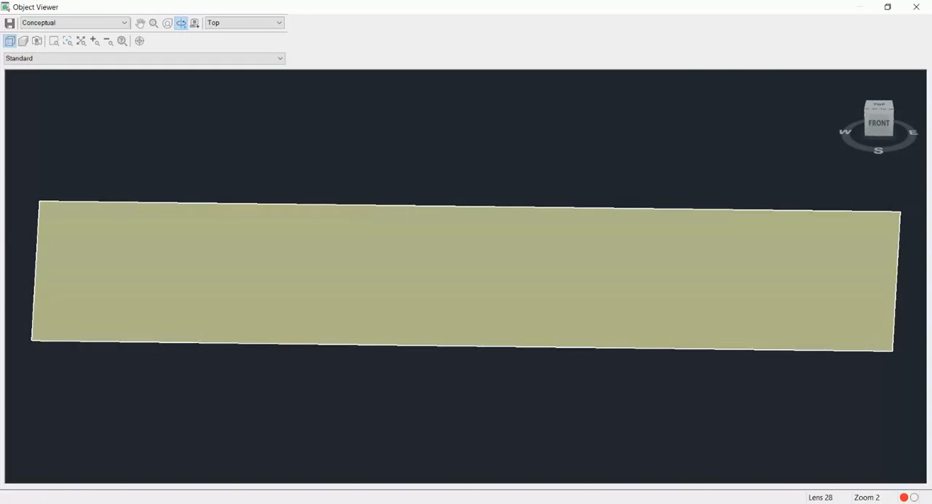
click(916, 6)
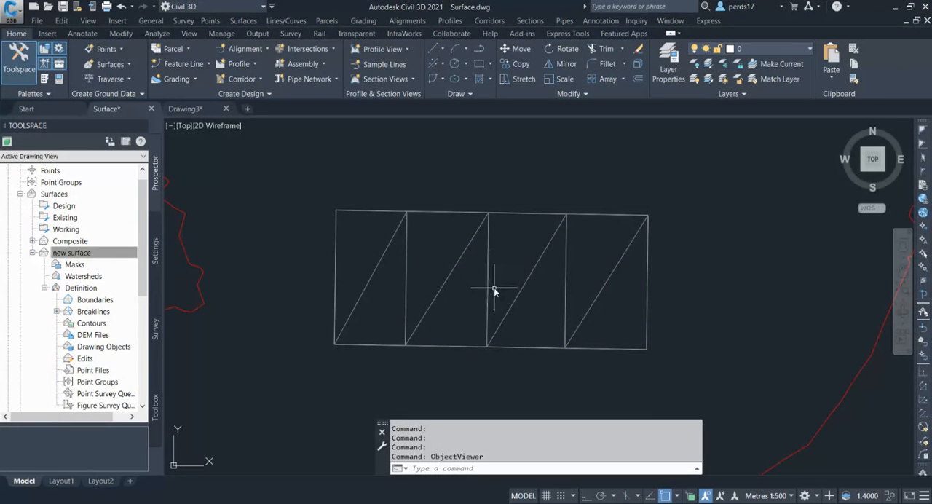
mouse_move(502, 269)
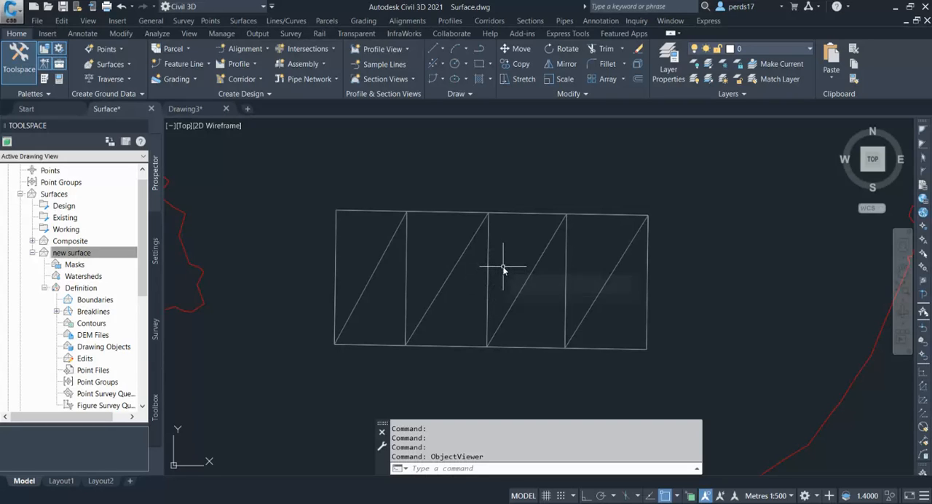
mouse_move(503, 267)
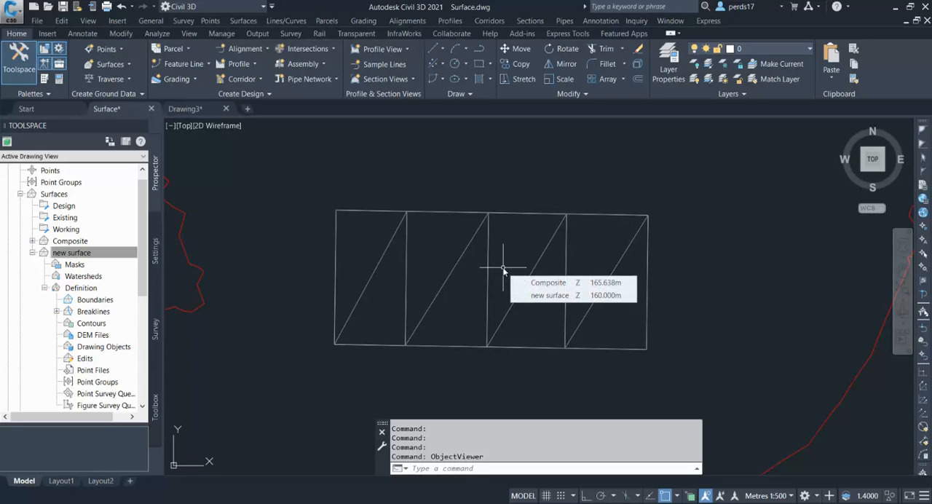
mouse_move(489, 275)
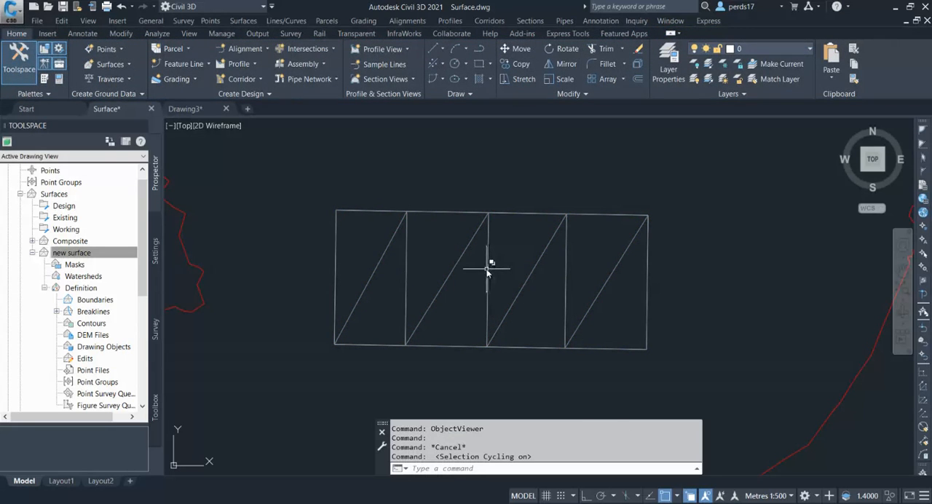
Show the middle feature line's elevations in the Elevation Editor, both ends at 155.000 m.
click(488, 278)
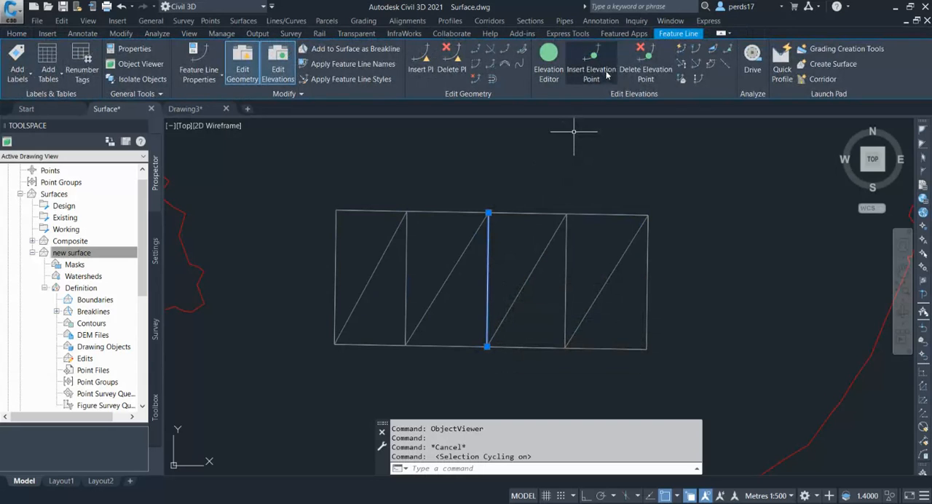
click(547, 64)
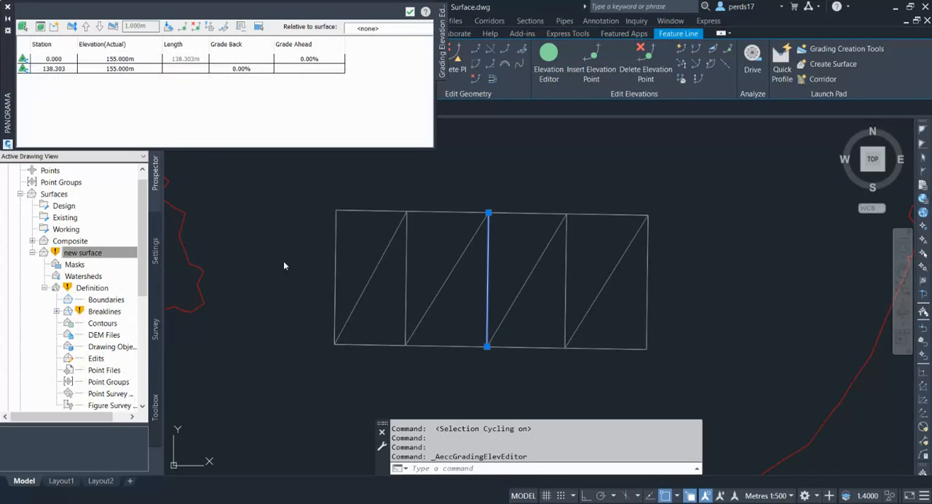
click(82, 252)
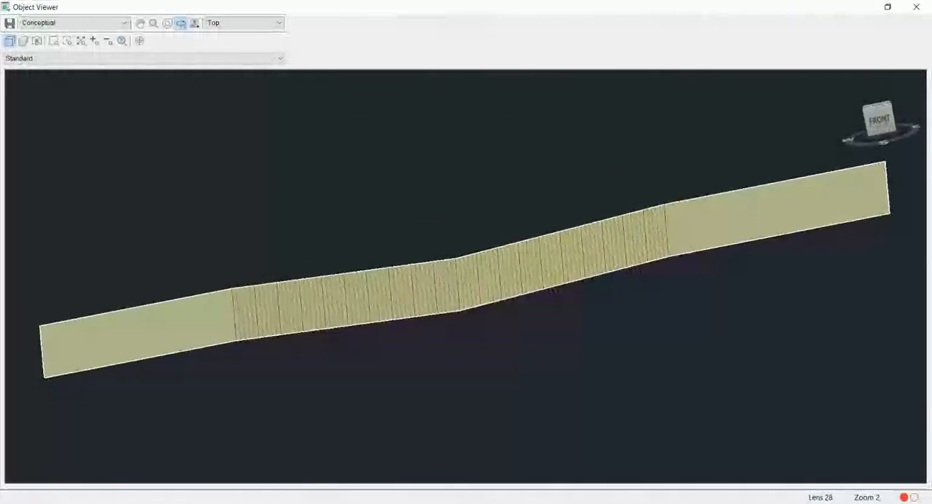
Close Object Viewer back to the plan now showing contours in the middle bays.
click(916, 6)
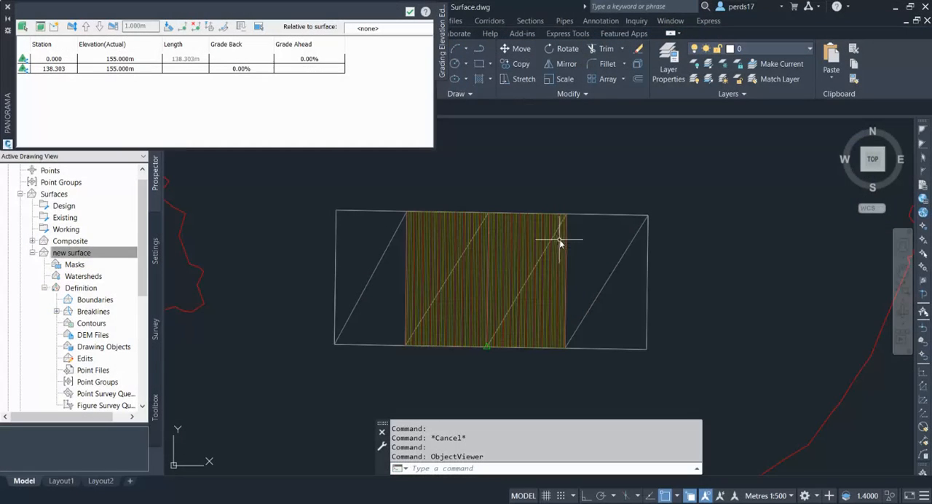
mouse_move(577, 256)
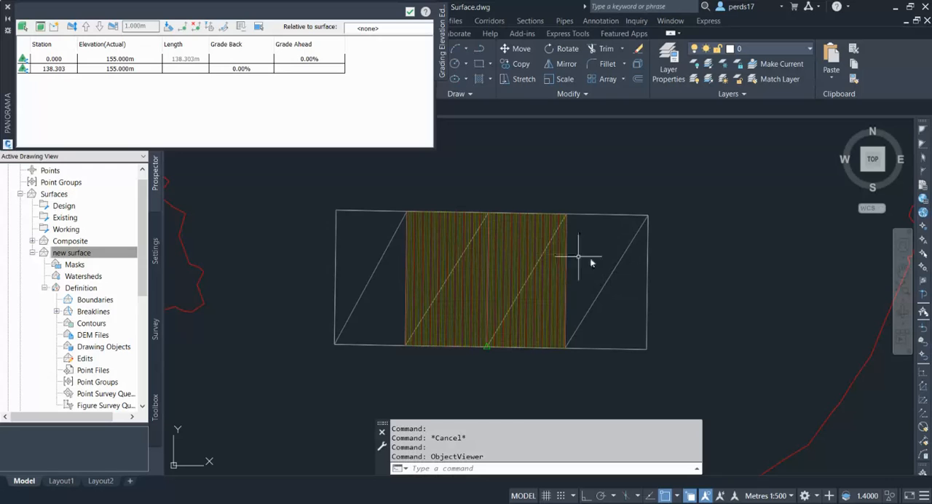
mouse_move(455, 288)
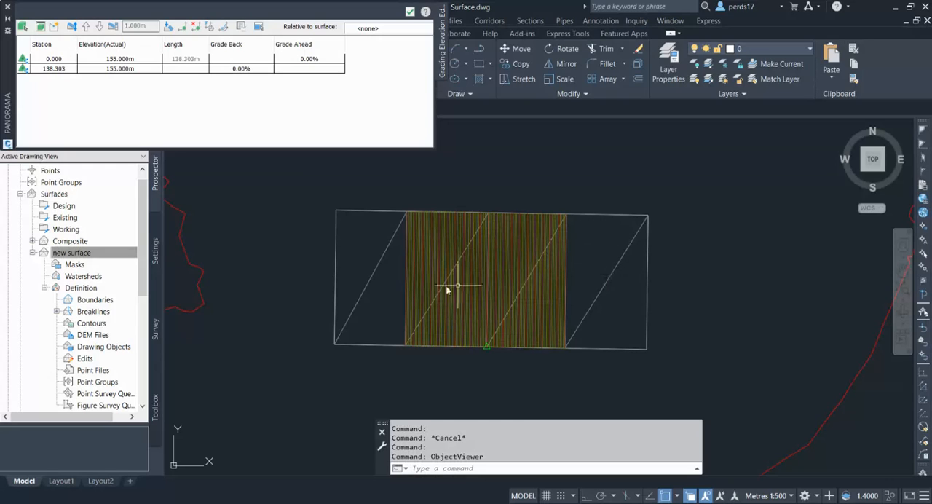
mouse_move(375, 284)
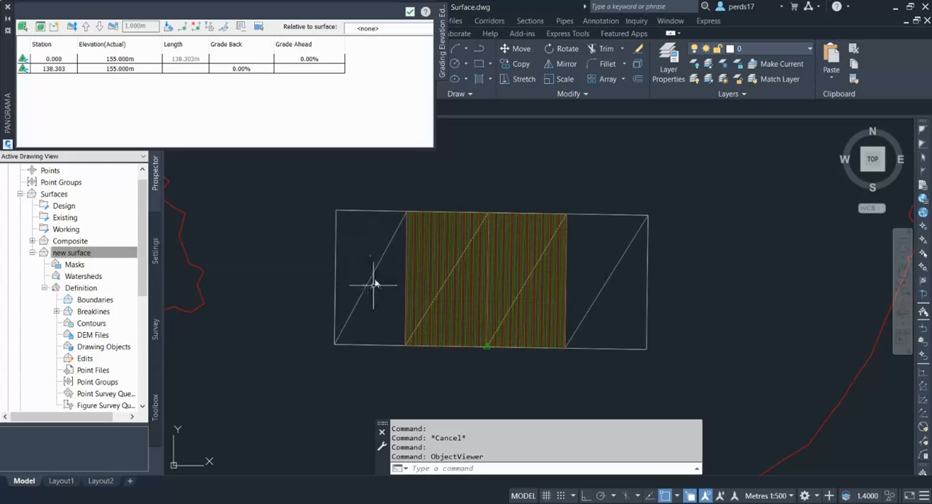
mouse_move(367, 264)
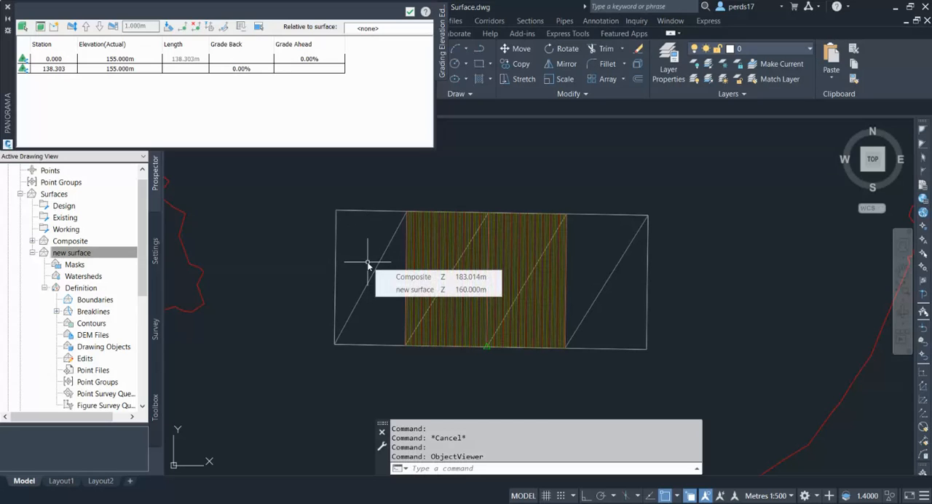
mouse_move(406, 241)
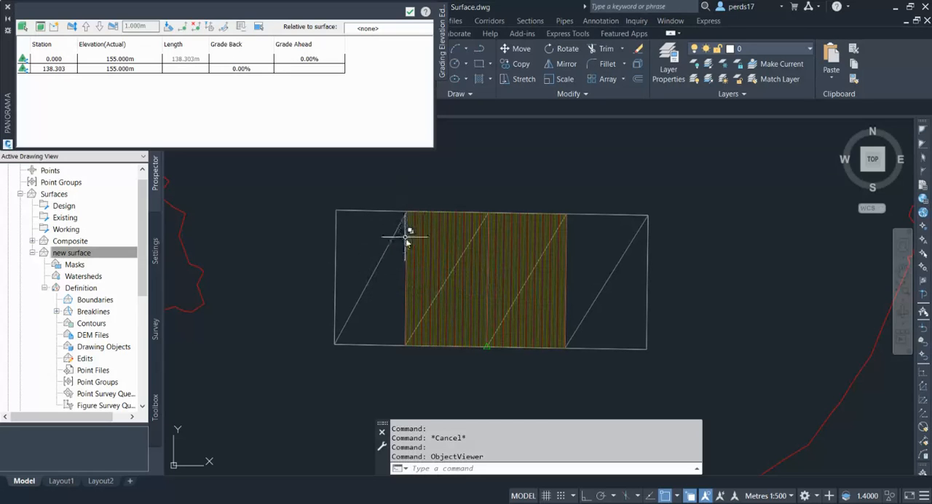
mouse_move(423, 245)
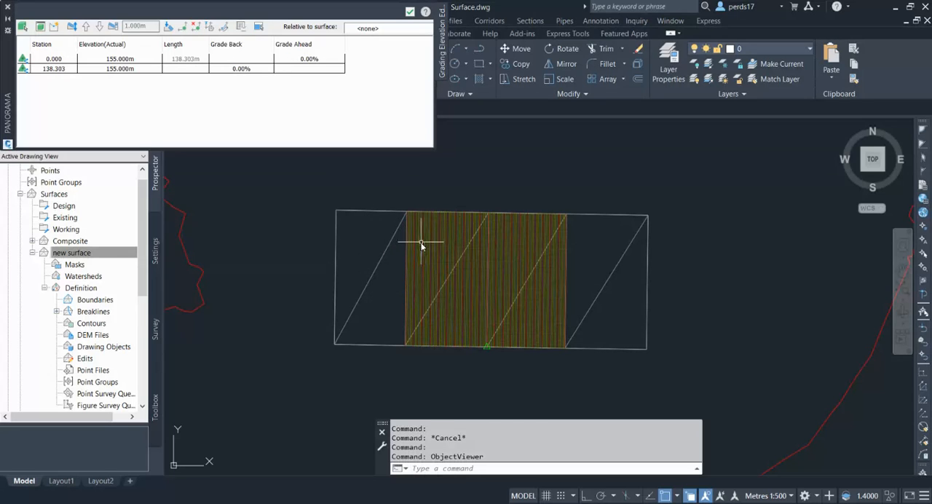
mouse_move(408, 215)
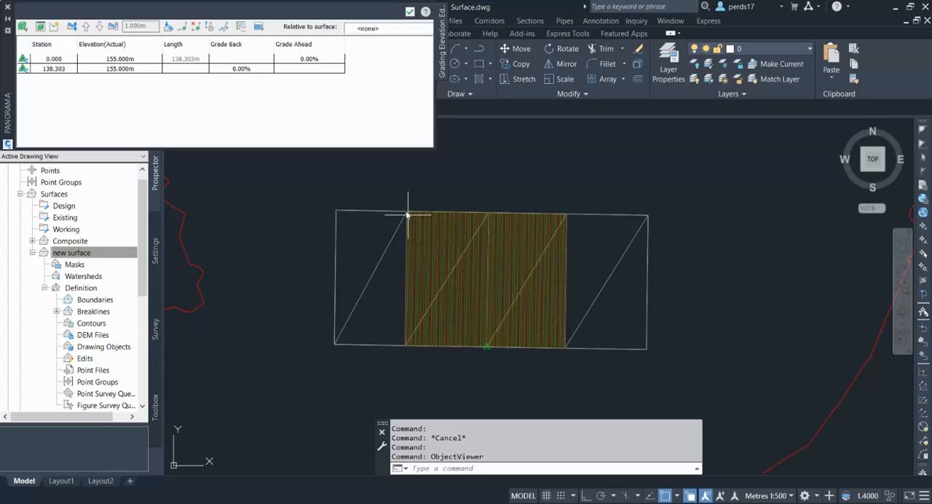
mouse_move(556, 217)
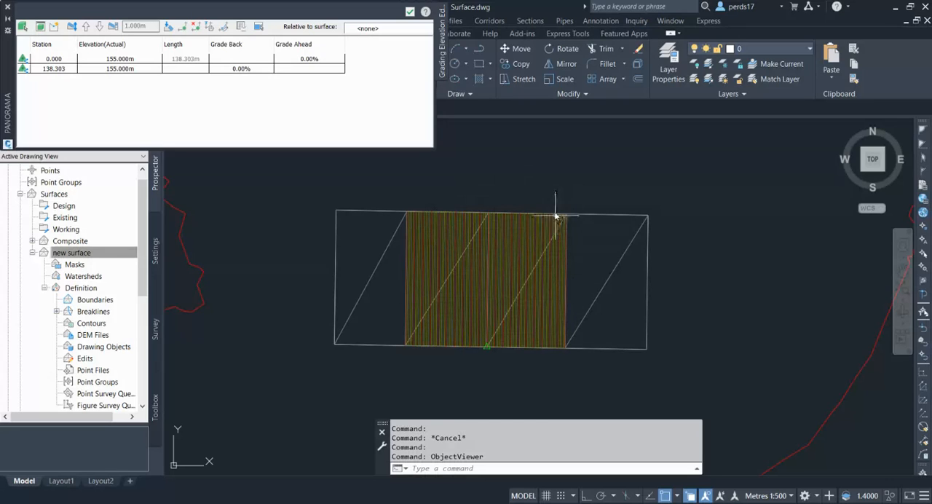
mouse_move(407, 306)
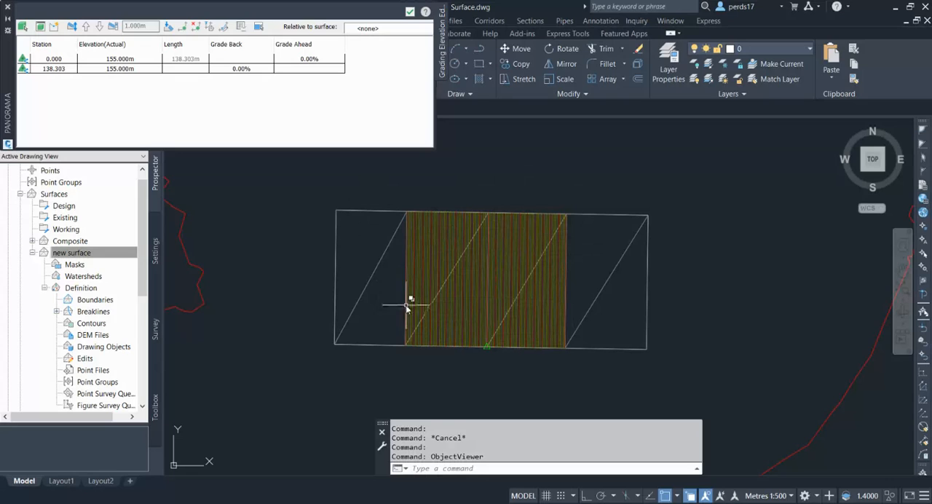
mouse_move(406, 297)
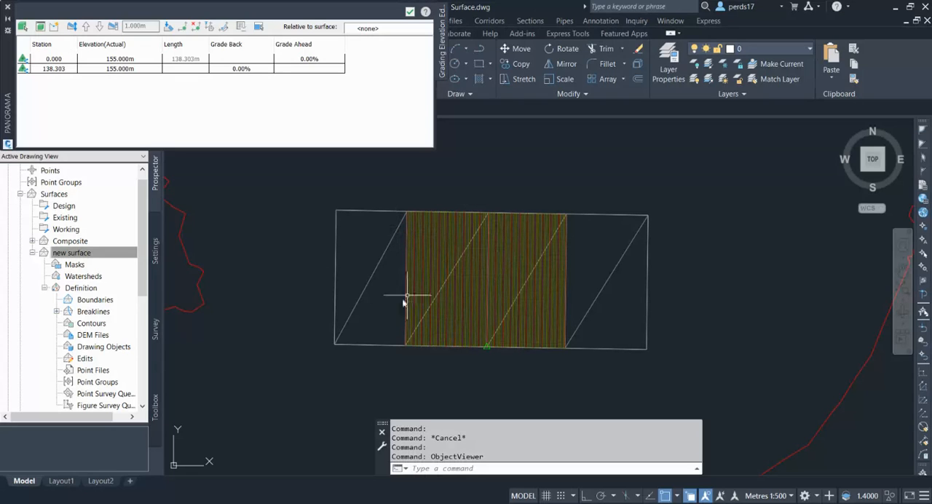
mouse_move(342, 255)
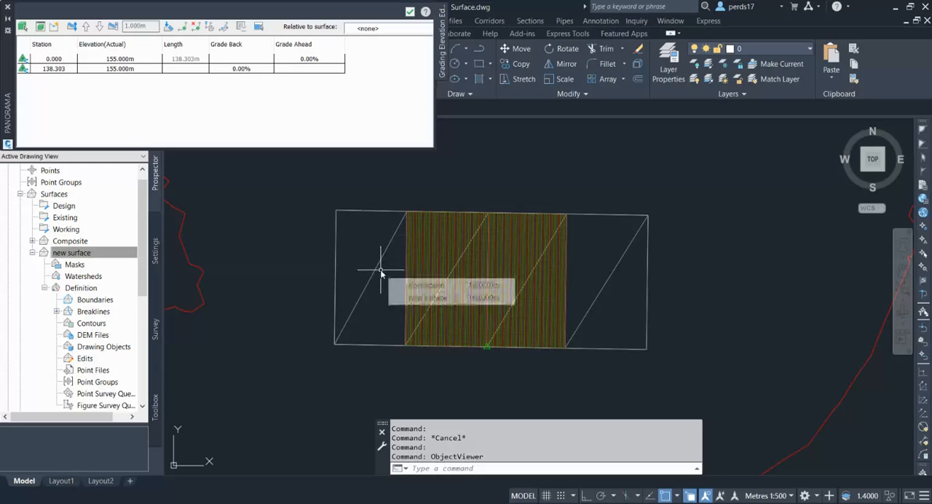
mouse_move(401, 270)
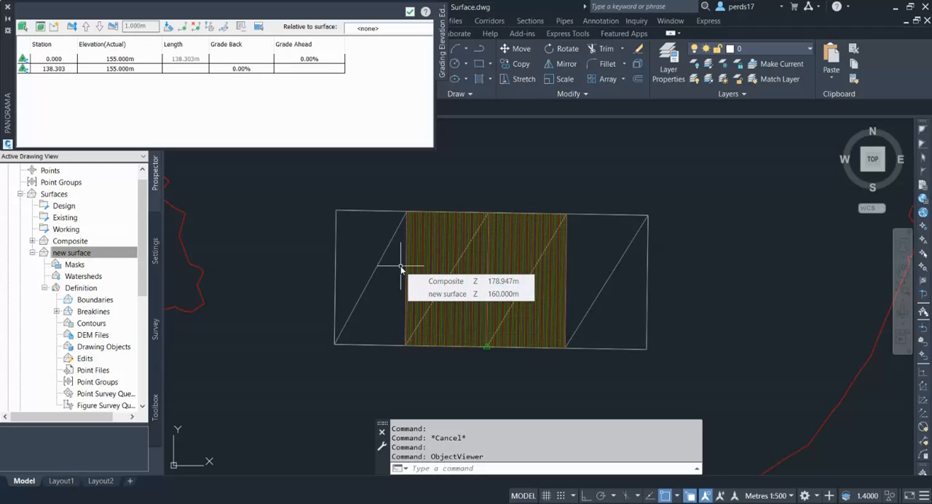
mouse_move(402, 268)
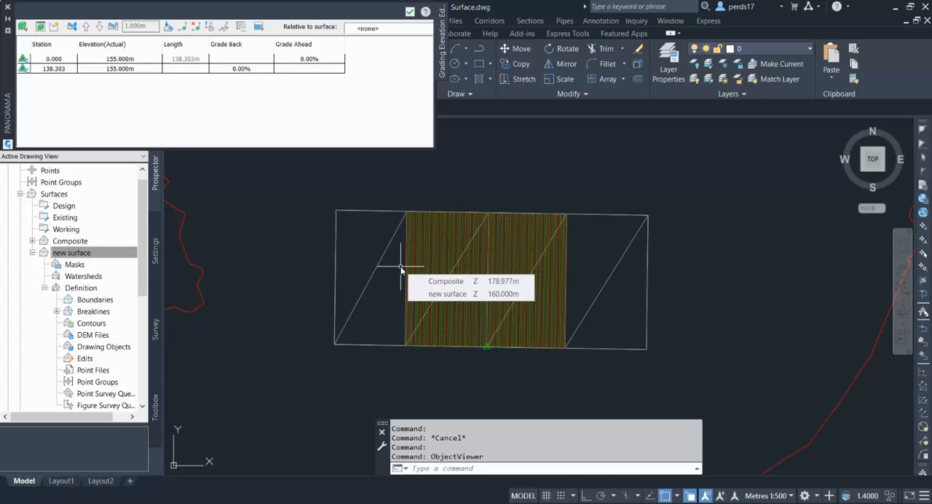
mouse_move(366, 288)
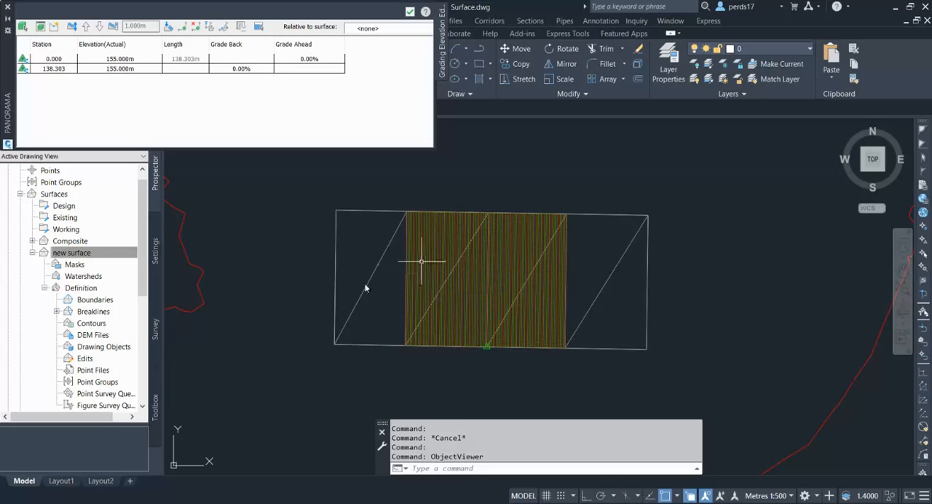
mouse_move(612, 276)
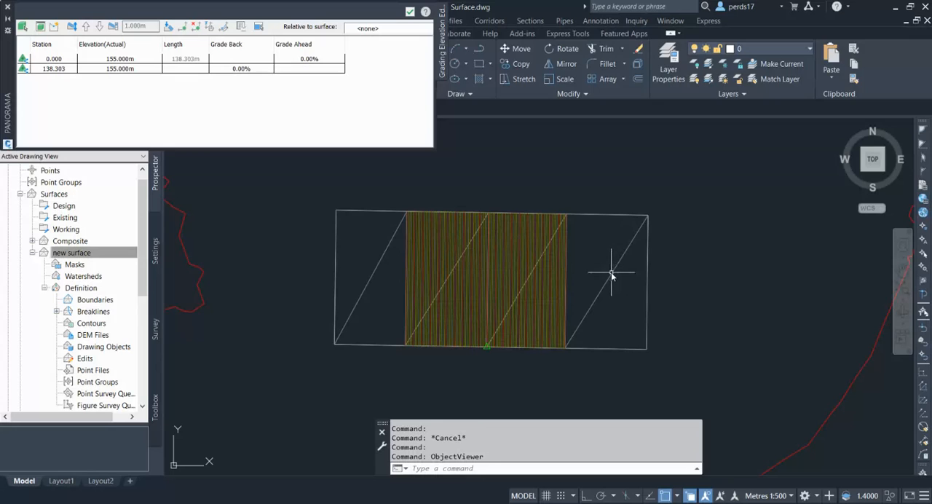
right_click(610, 275)
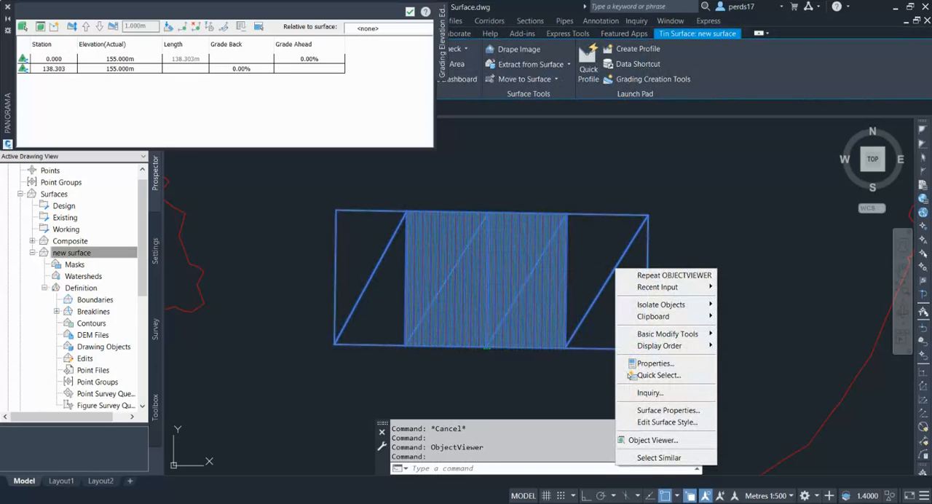
click(652, 440)
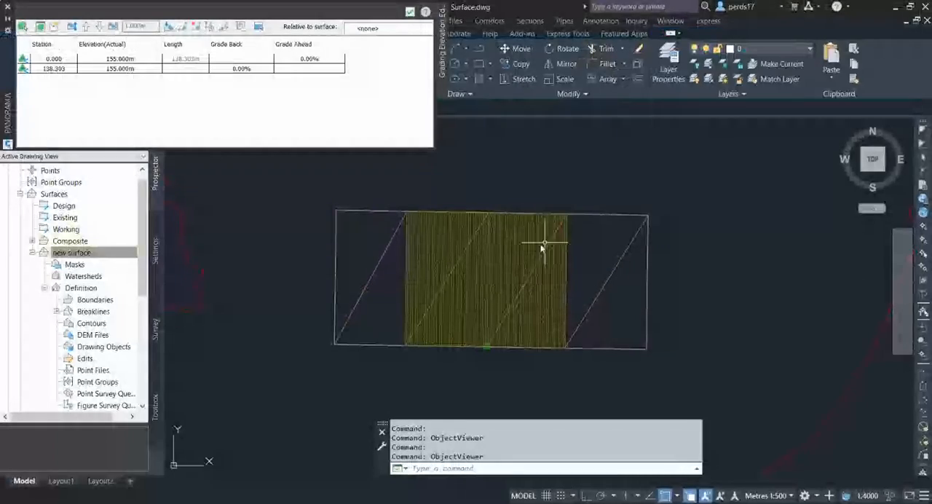
Draw a 3D polyline right of the pad and set its vertex elevations to 170 and 173.
text(PL)
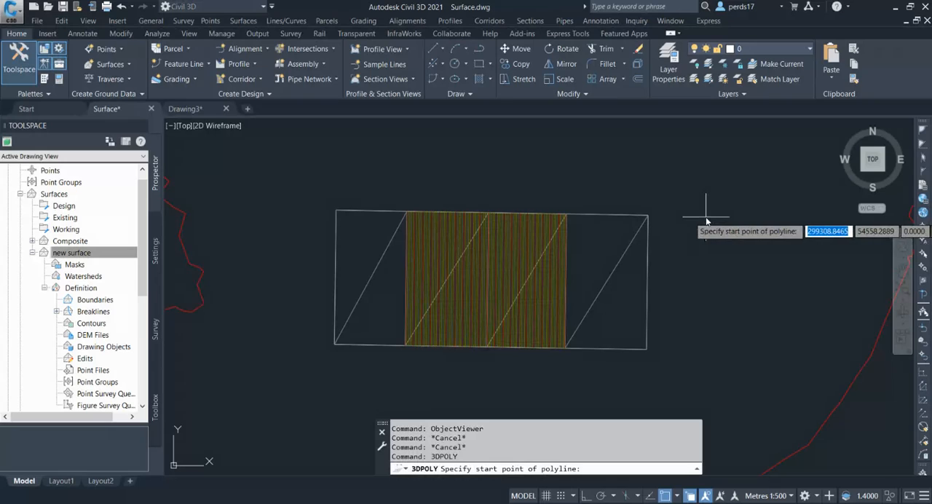
click(705, 219)
text(CH)
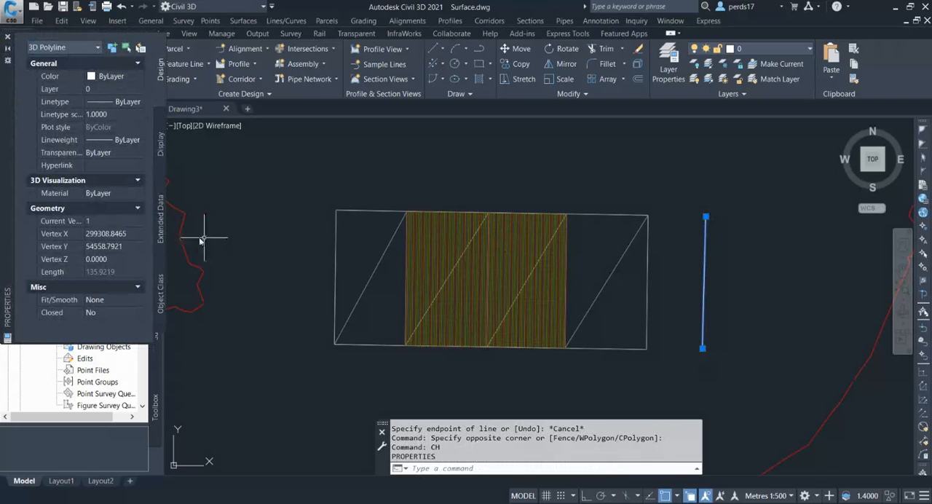
click(101, 257)
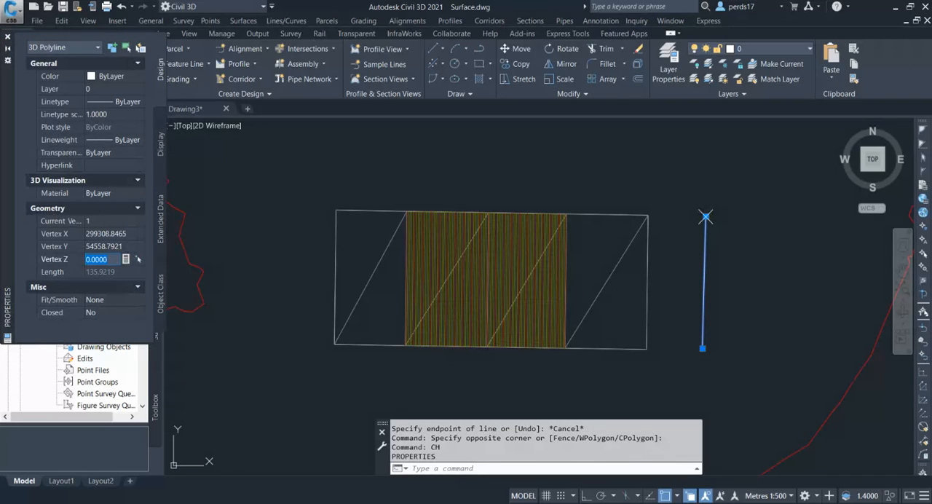
text(170)
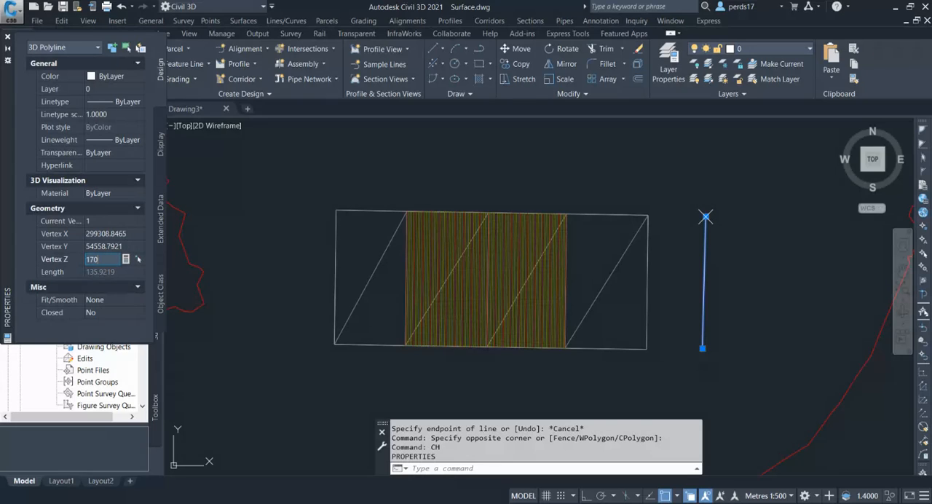
click(140, 218)
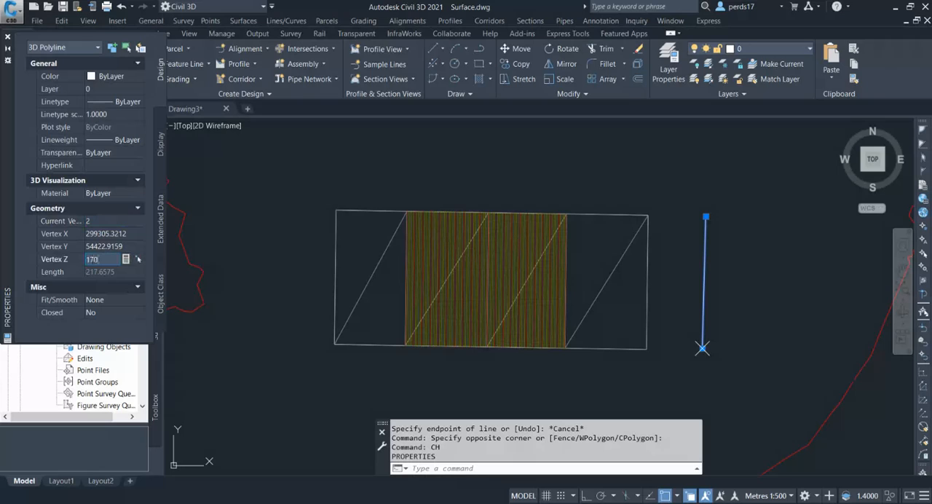
key(Escape)
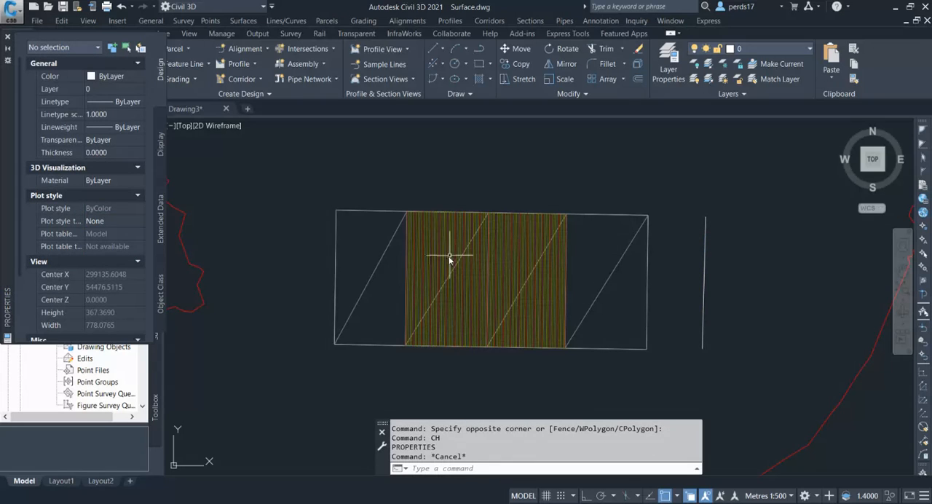
Add the 3D polyline as a breakline so the surface triangulates out to it.
click(20, 69)
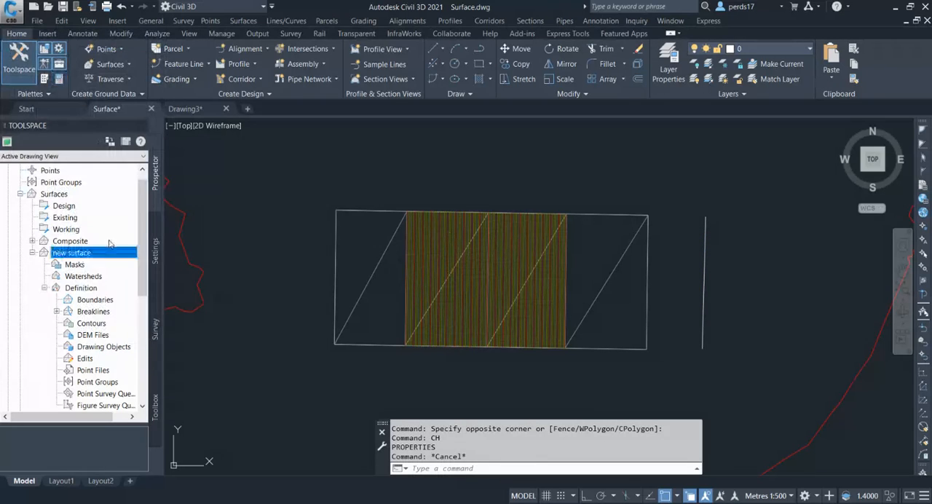
click(93, 311)
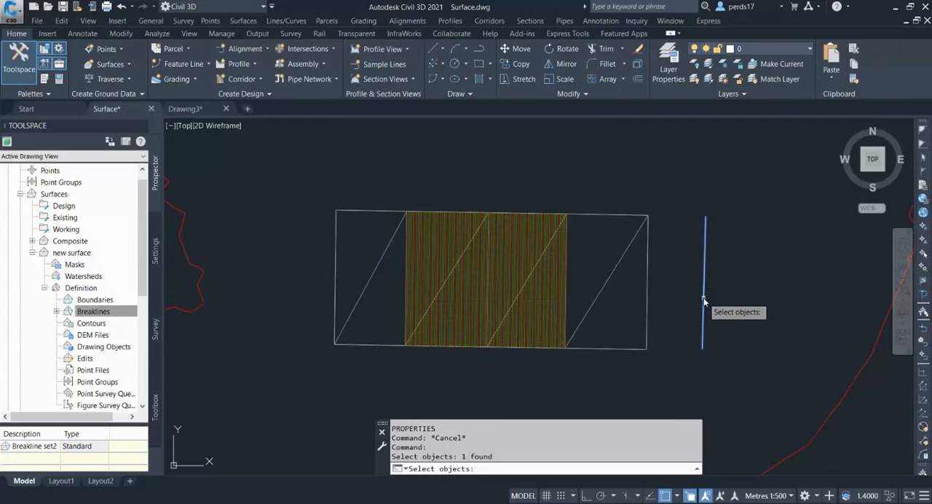
click(687, 248)
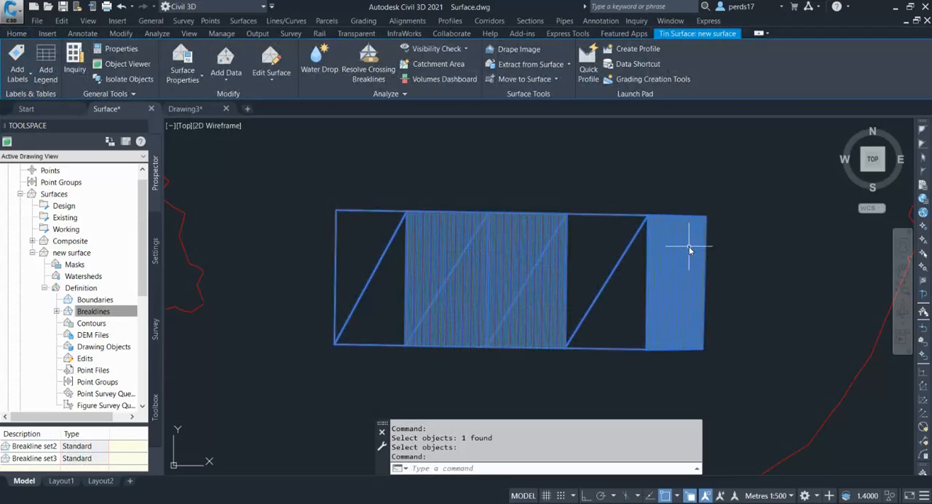
click(128, 64)
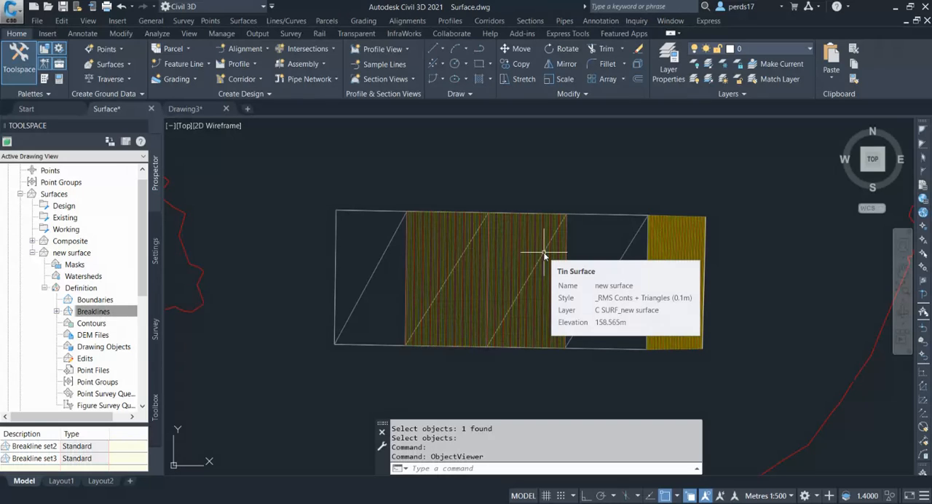
mouse_move(577, 233)
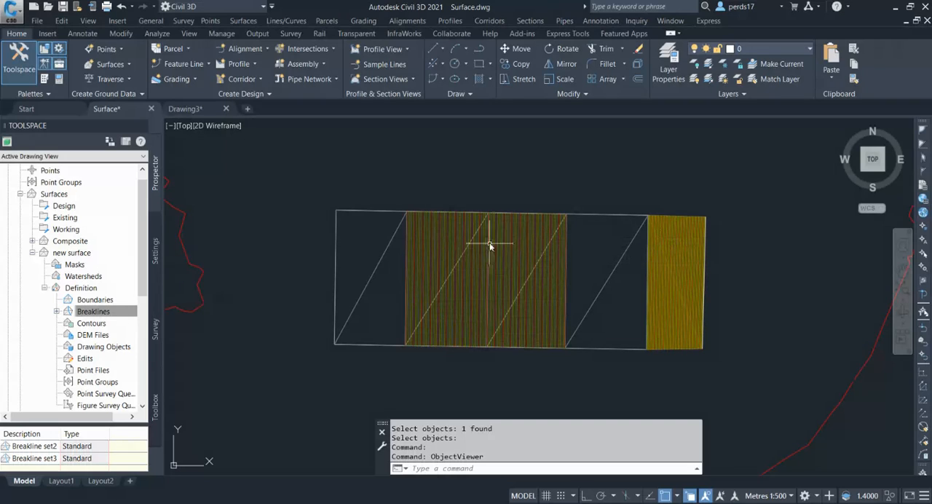
Set Add Labels to Feature Line and Curve, Multiple Segment, Feature Line Vertex Level style.
click(82, 33)
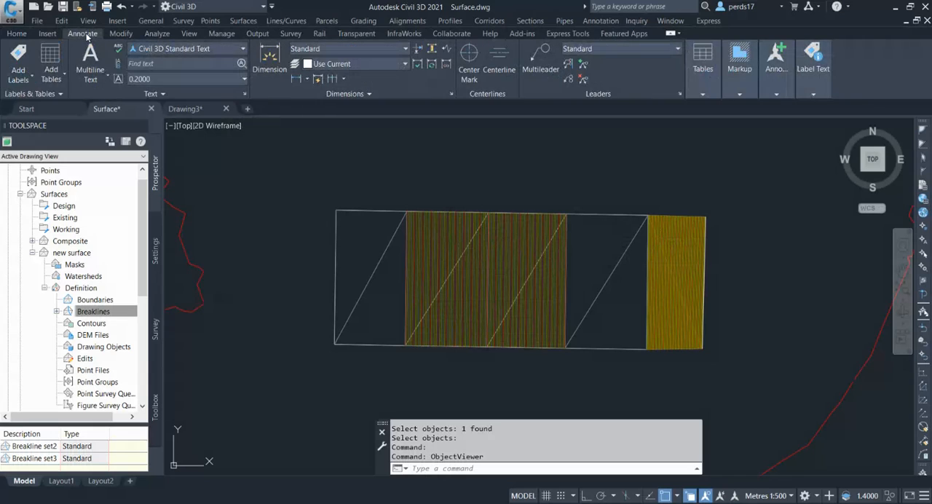
mouse_move(318, 119)
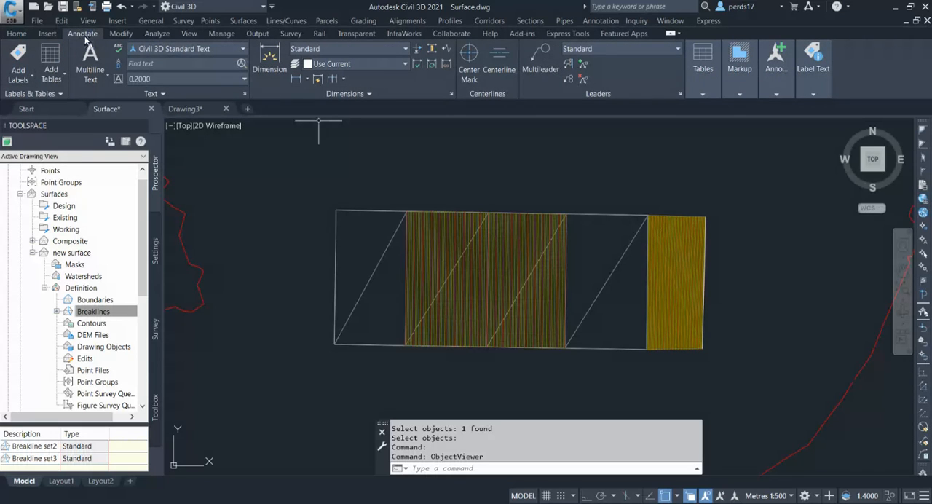
click(17, 61)
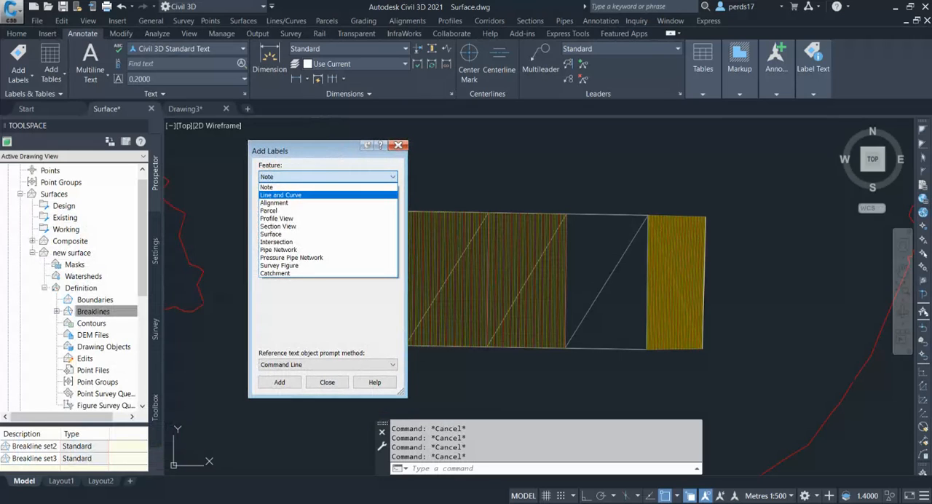
click(279, 195)
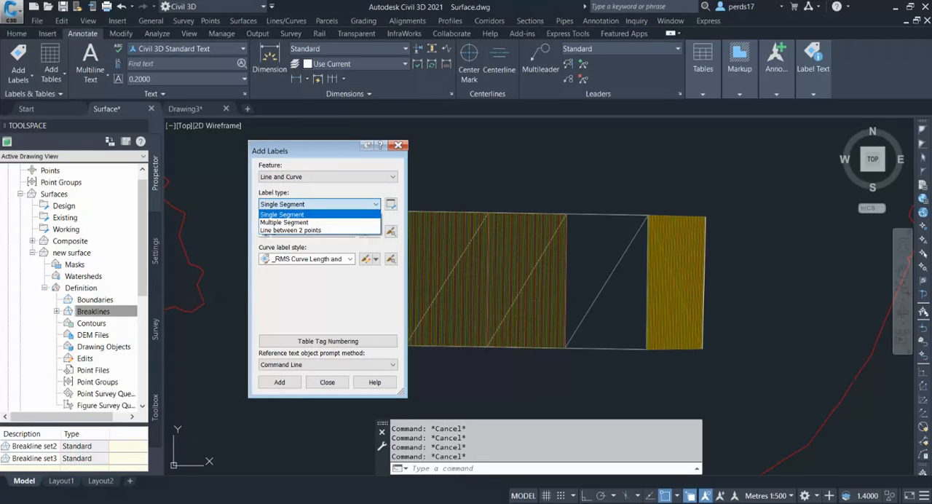
click(286, 221)
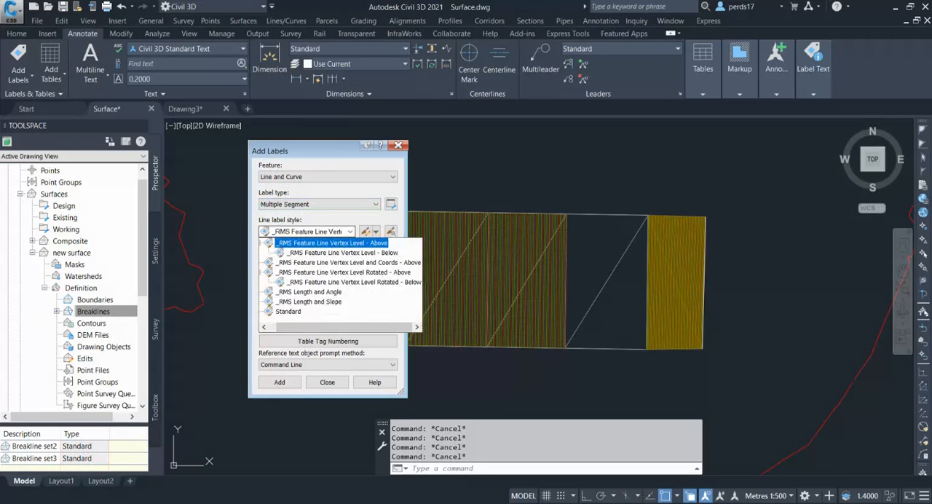
click(309, 291)
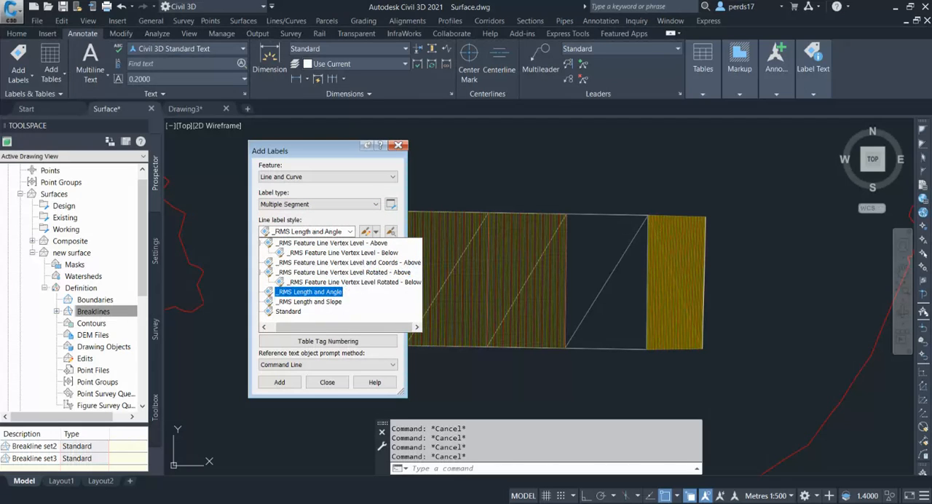
click(349, 262)
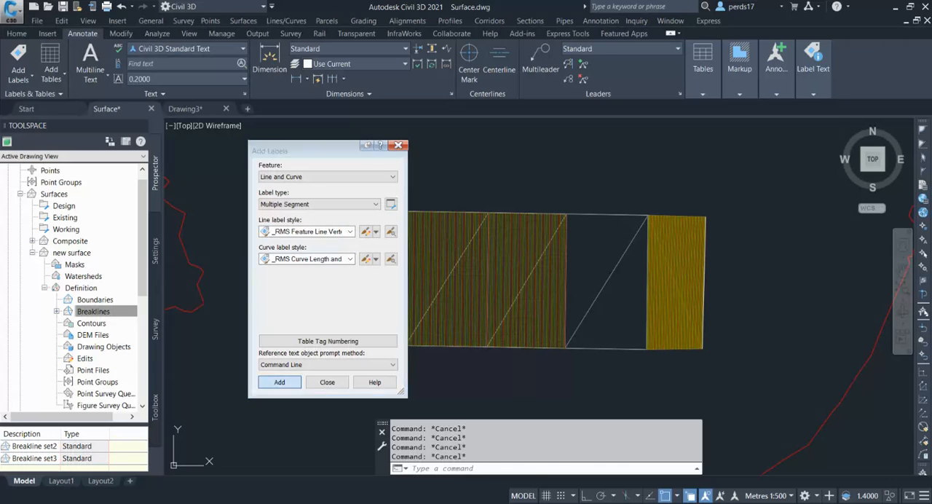
Begin placing labels and pick the pad's edge feature line rather than the surface.
click(280, 382)
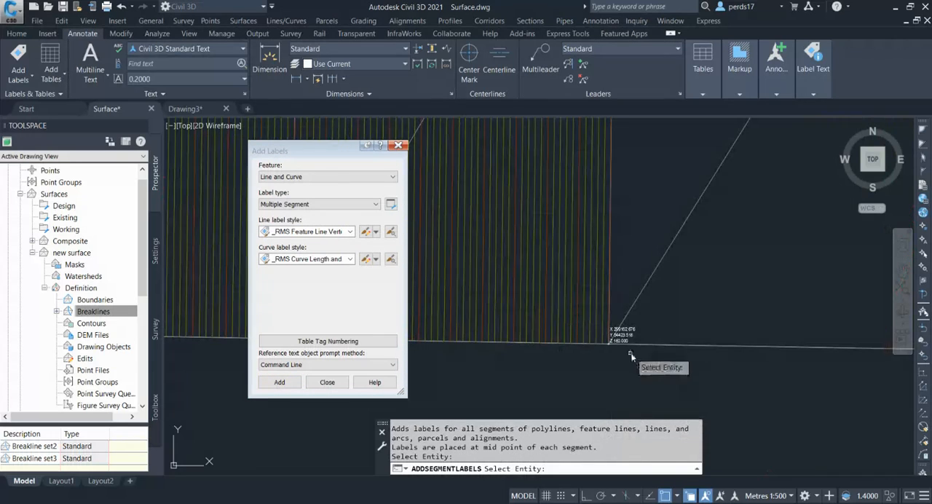
mouse_move(530, 247)
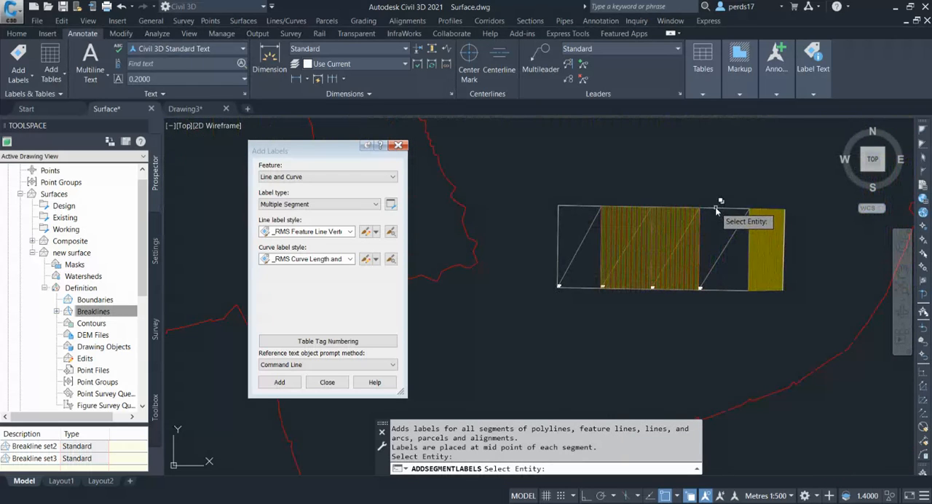
mouse_move(561, 246)
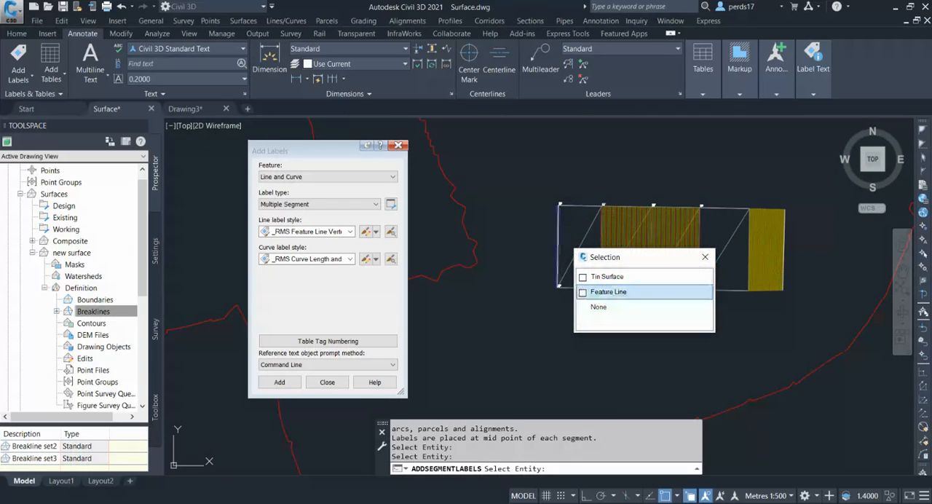
click(609, 291)
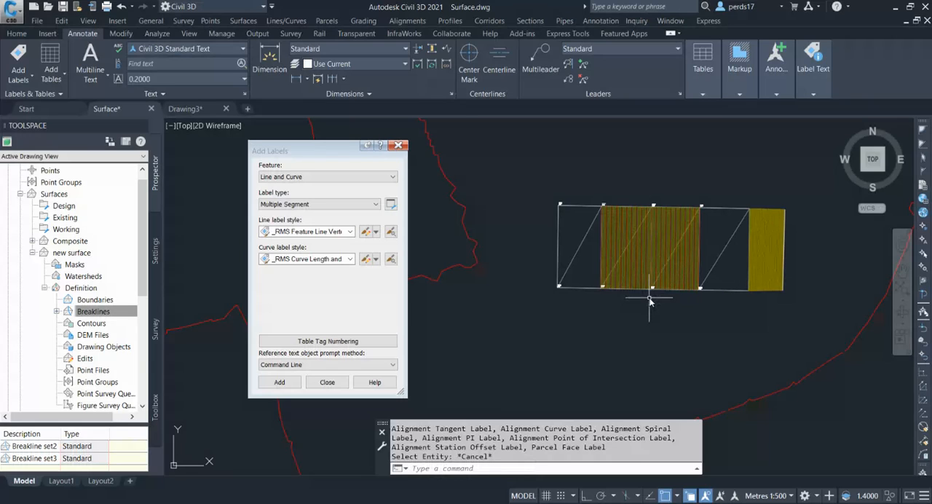
mouse_move(652, 299)
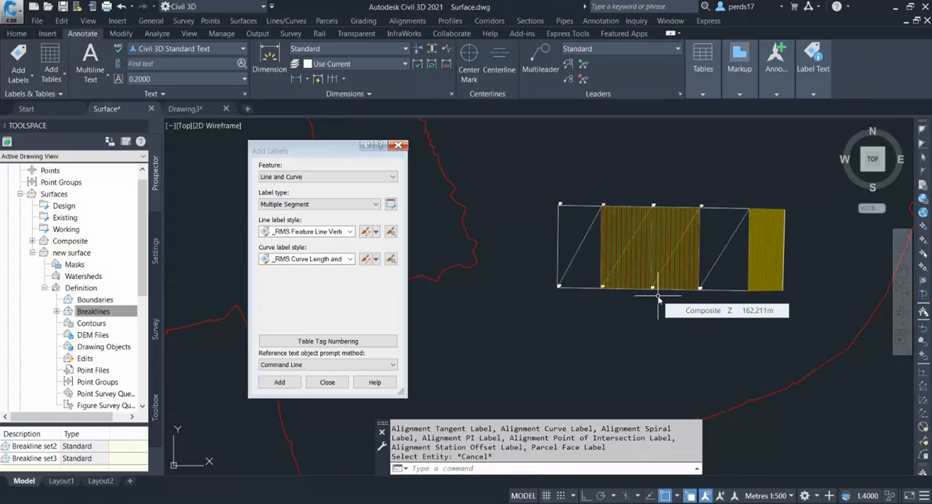
mouse_move(609, 303)
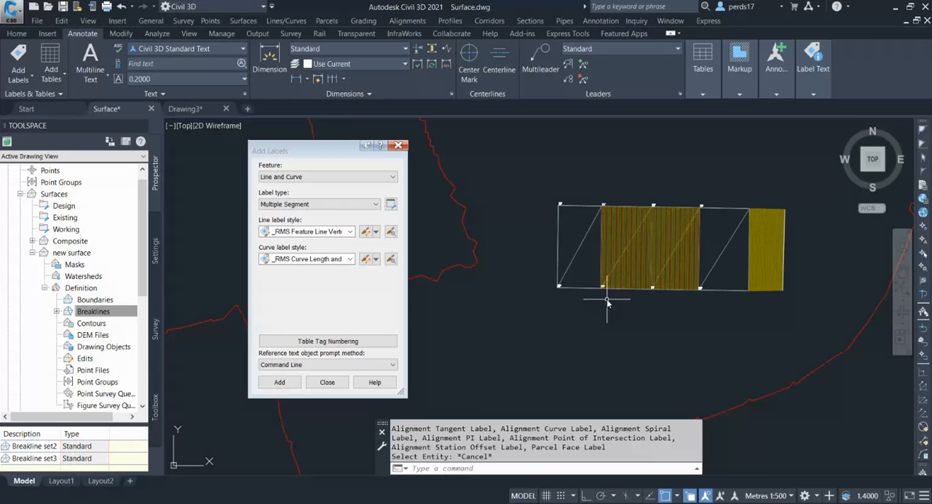